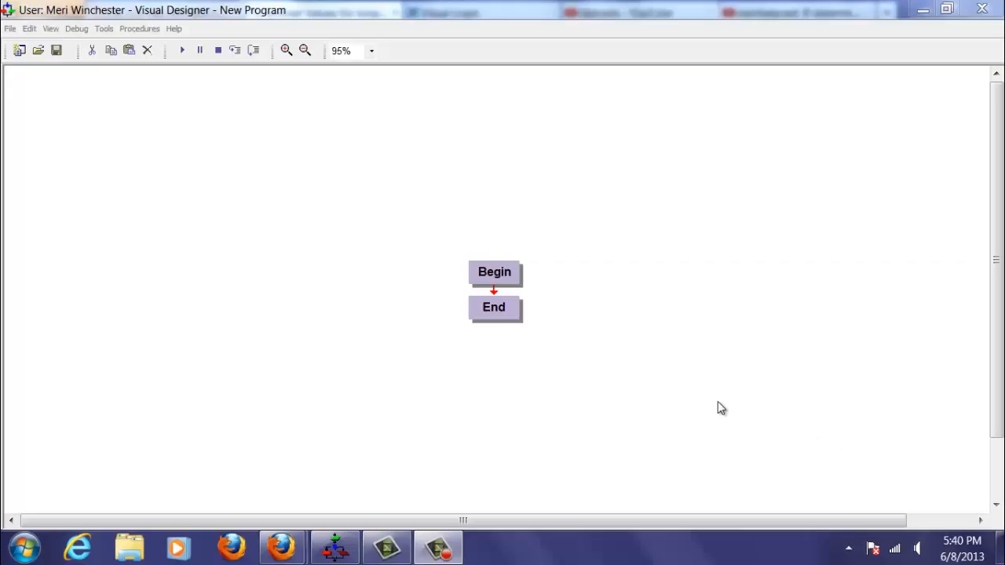
pyautogui.moveTo(546, 314)
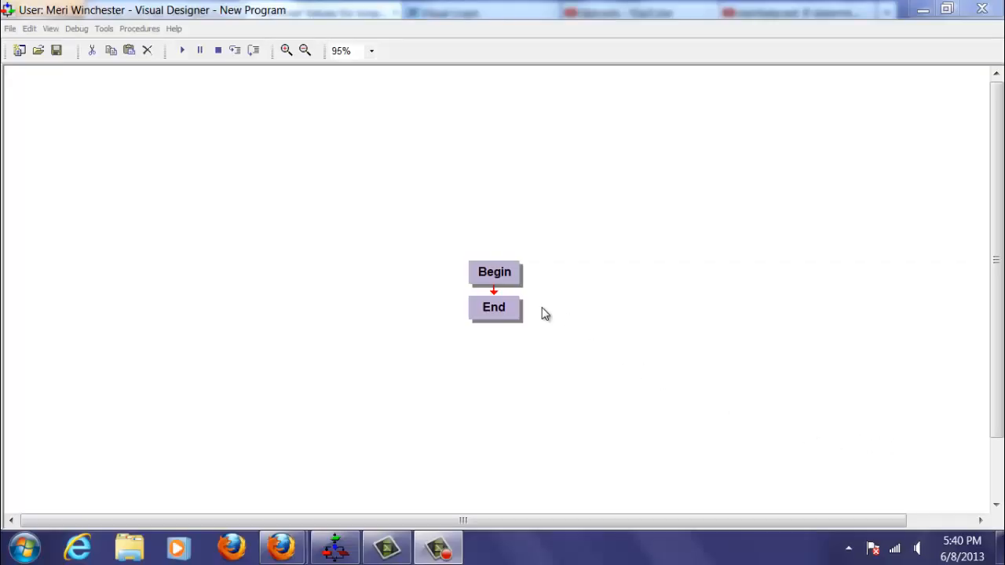
# Insert an Input step between Begin and End that reads into variable score
pyautogui.rightClick(494, 291)
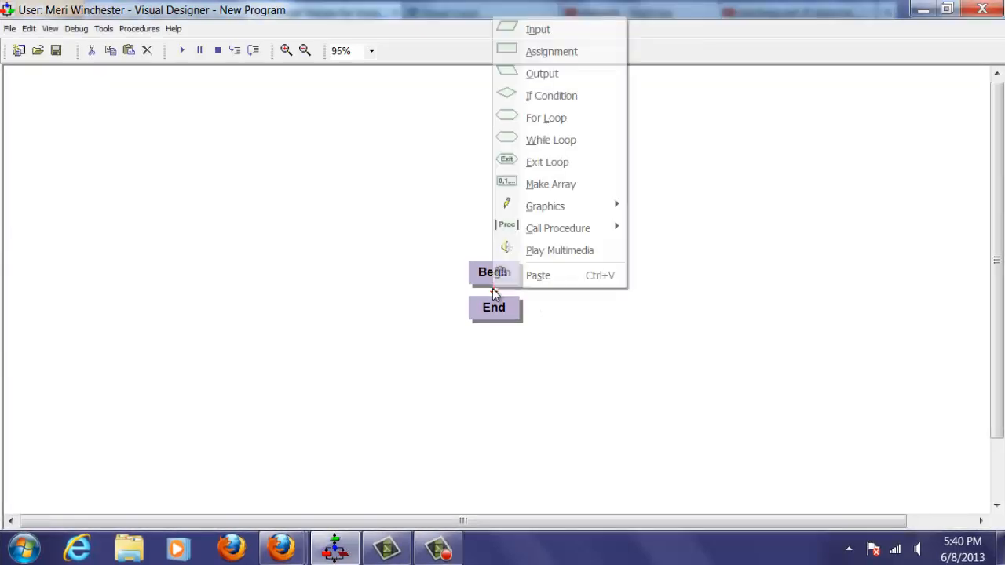
pyautogui.moveTo(546, 118)
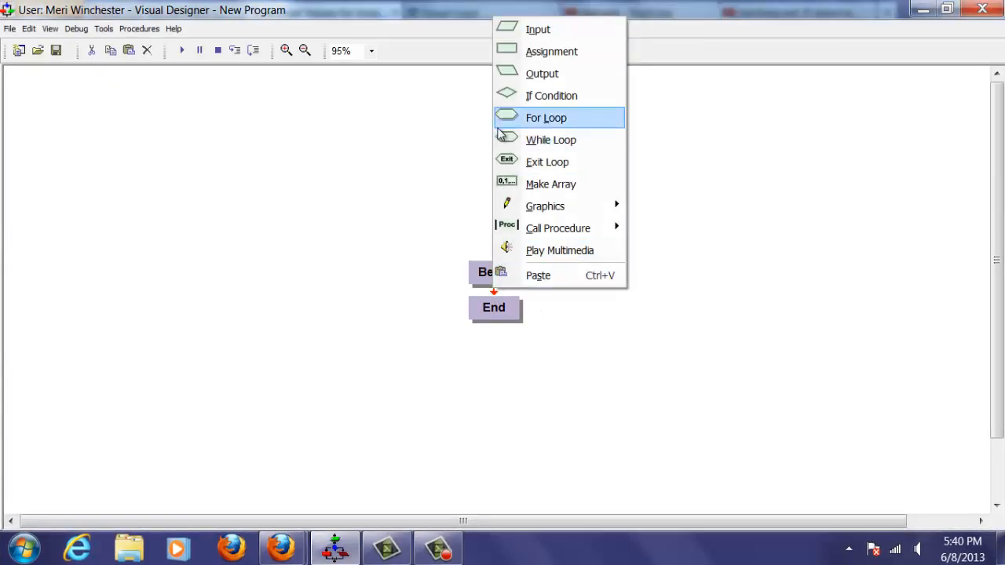
pyautogui.click(538, 29)
pyautogui.write('c')
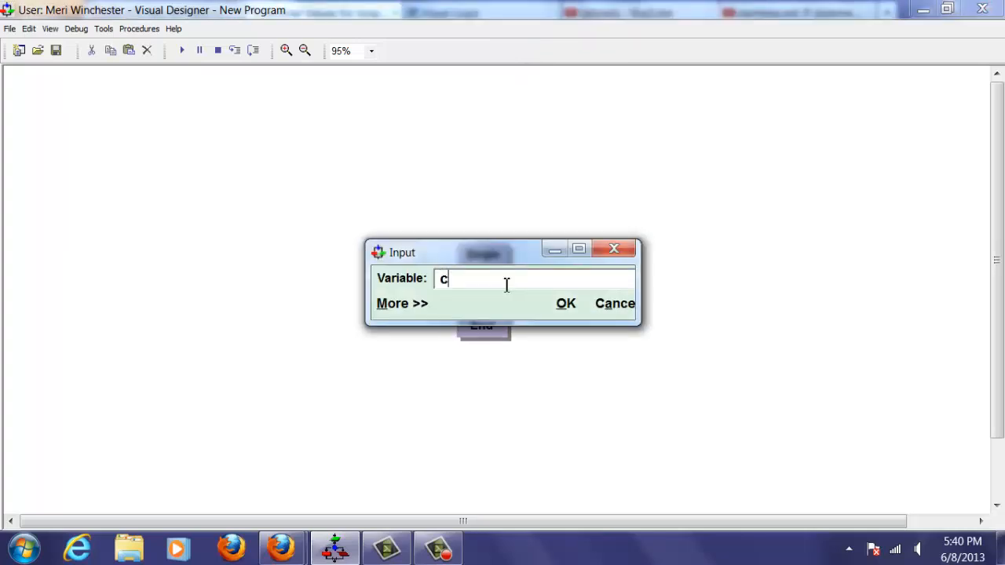
pyautogui.write('score')
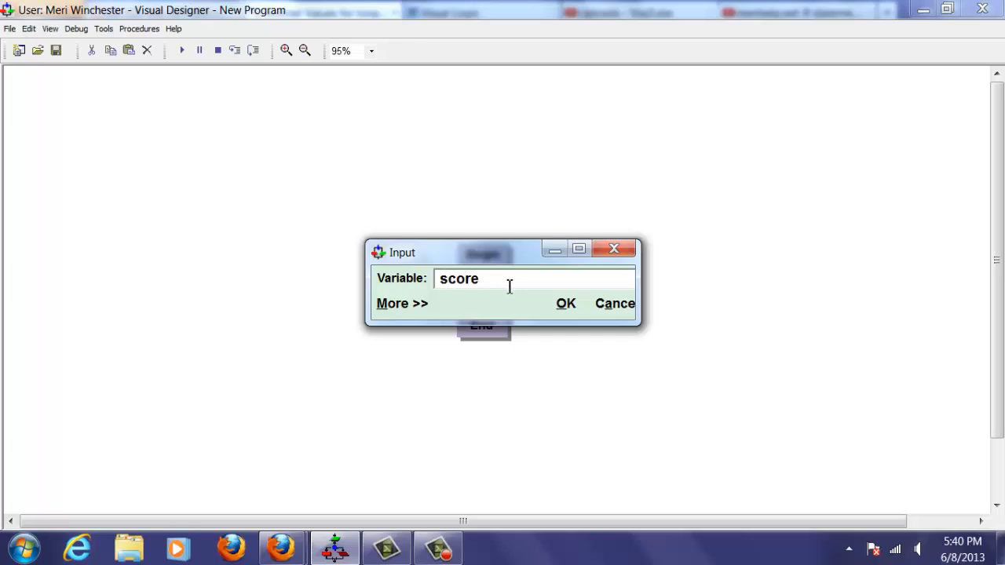
pyautogui.click(566, 303)
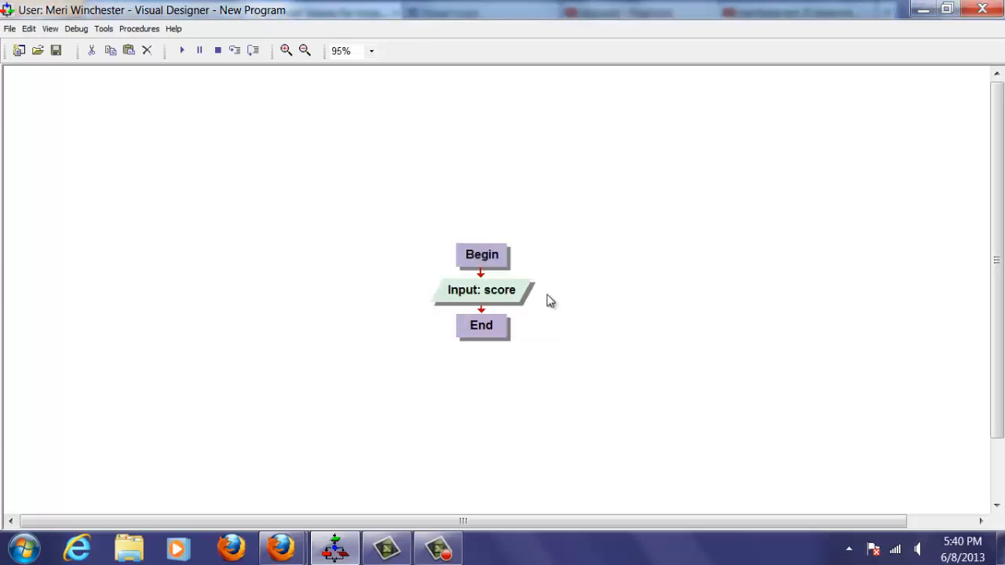
# Give the score input the prompt "Please enter the score"
pyautogui.doubleClick(482, 289)
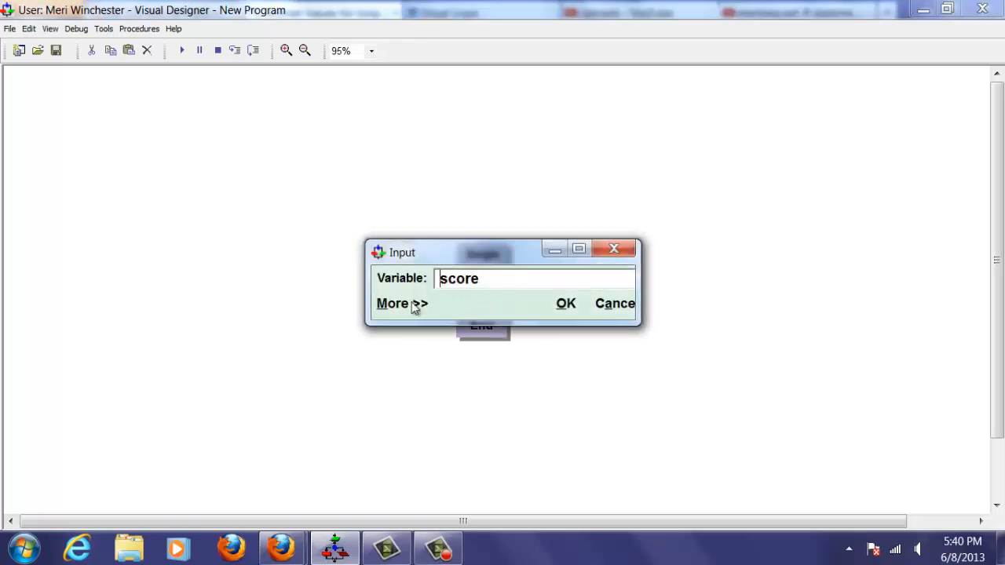
pyautogui.click(393, 304)
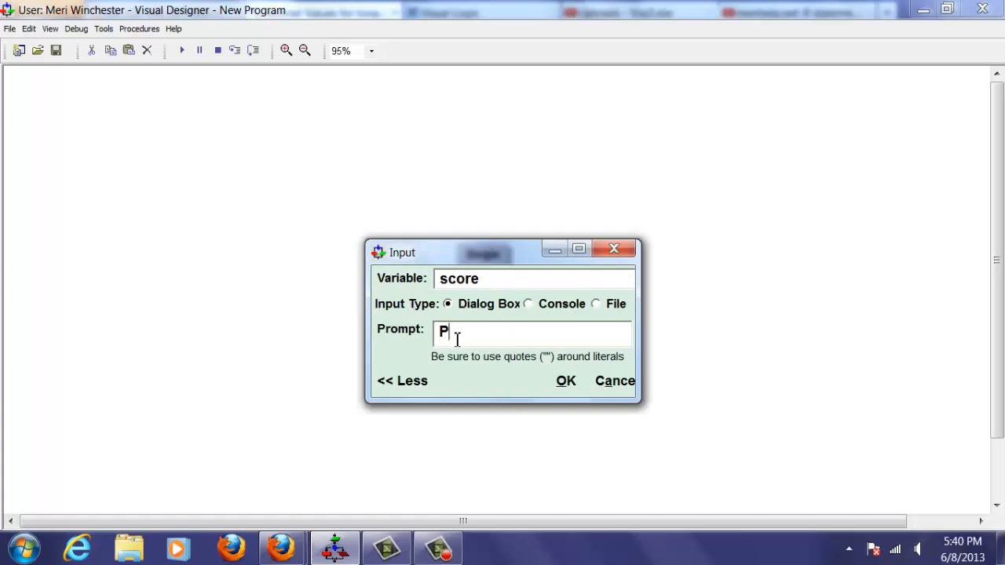
pyautogui.write('lease input t')
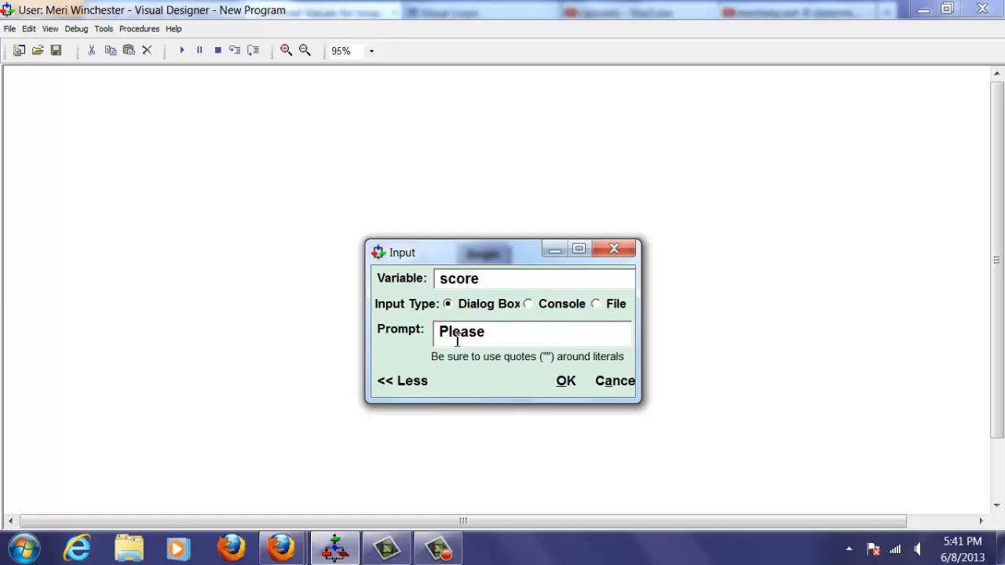
pyautogui.write('enter the score yh')
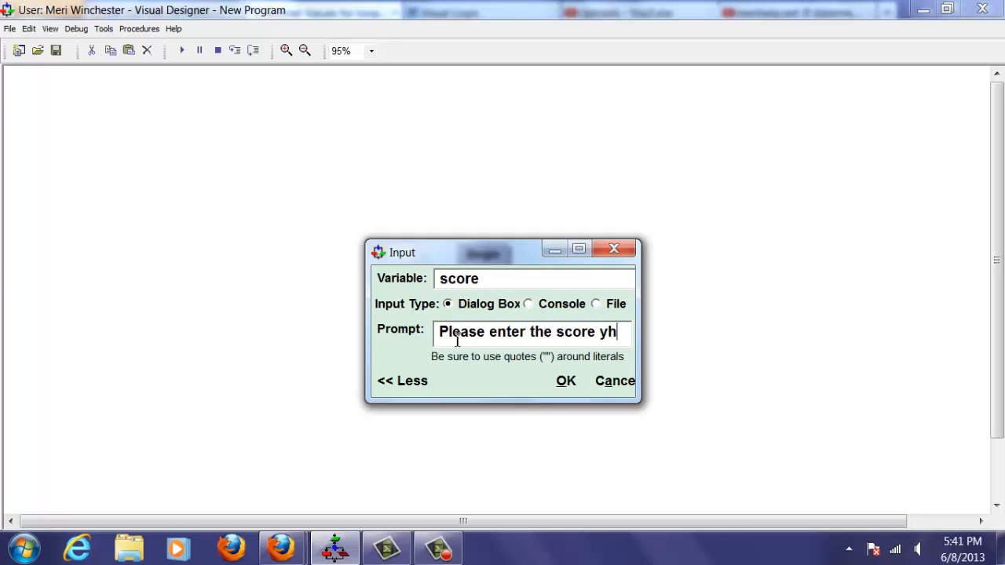
pyautogui.write('you recieved on y')
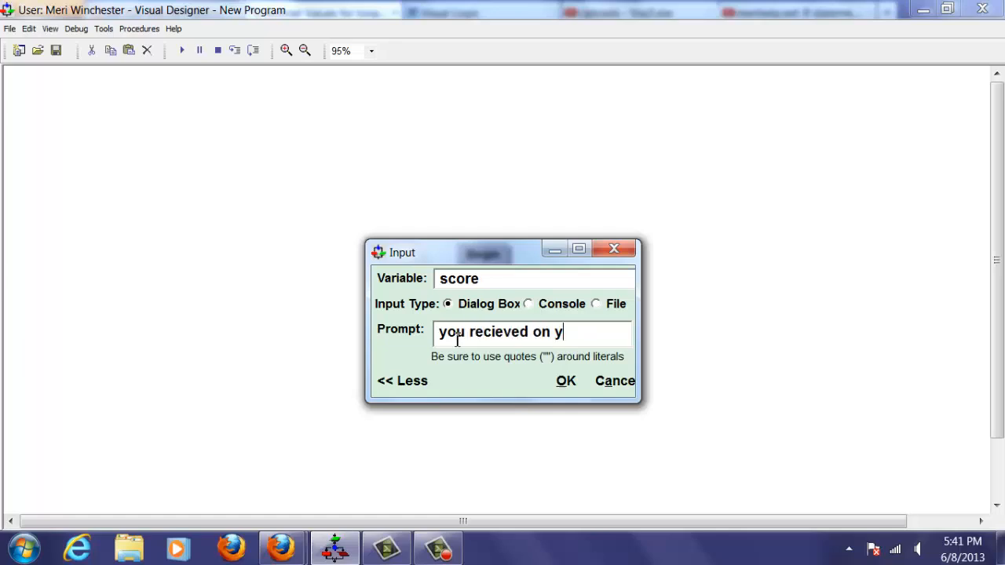
pyautogui.write('our test')
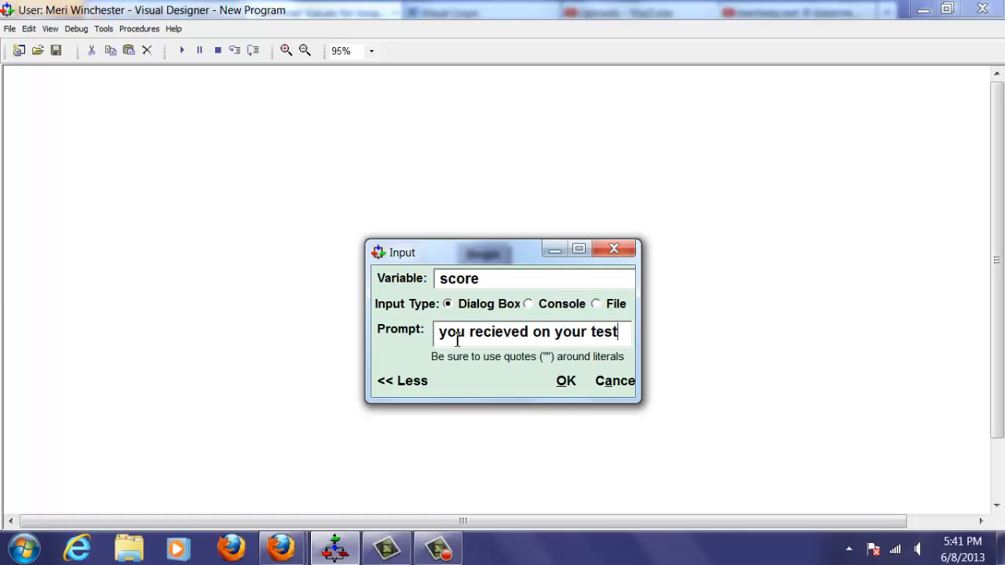
pyautogui.write(':')
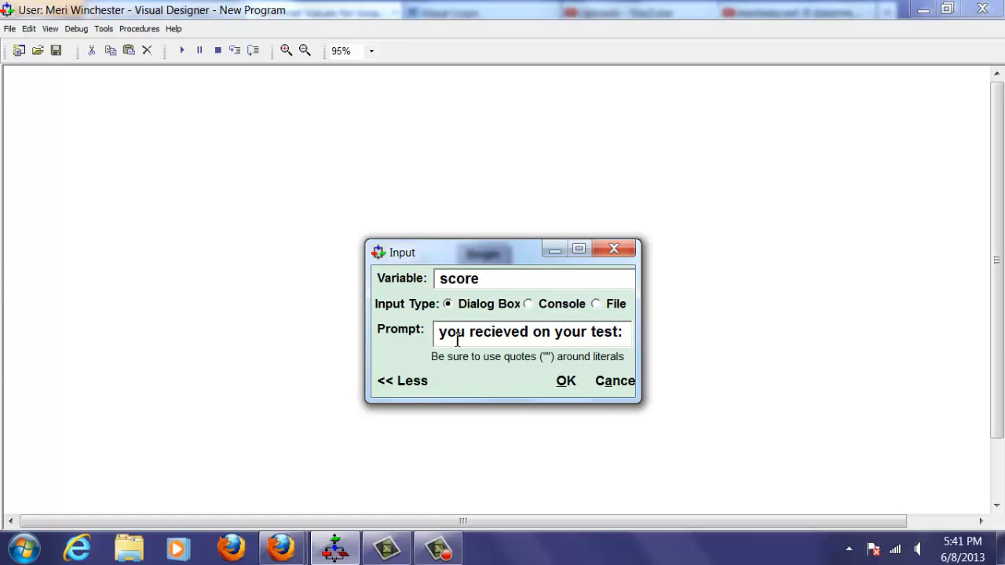
pyautogui.press('Backspace')
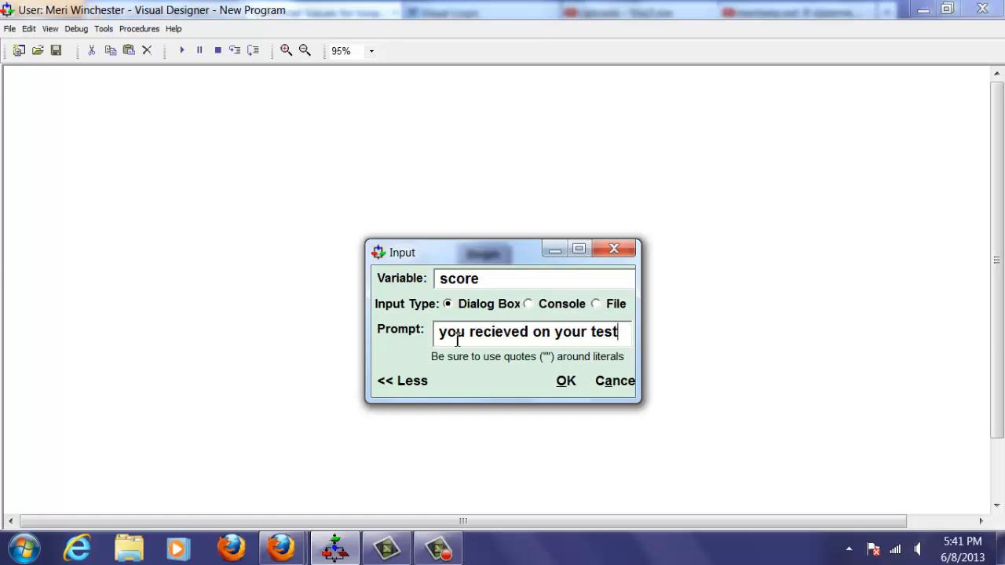
pyautogui.write('Please enter the score')
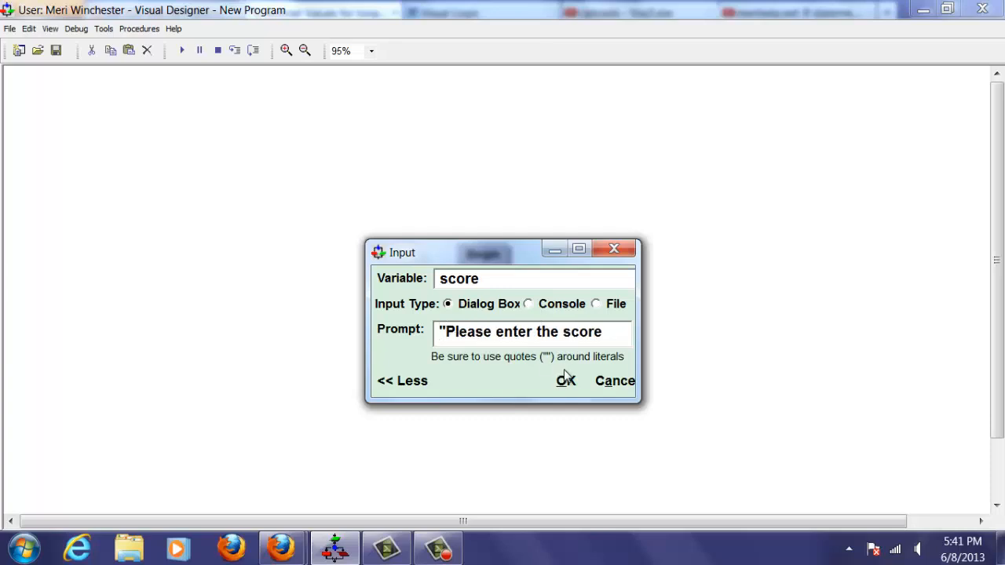
pyautogui.click(561, 380)
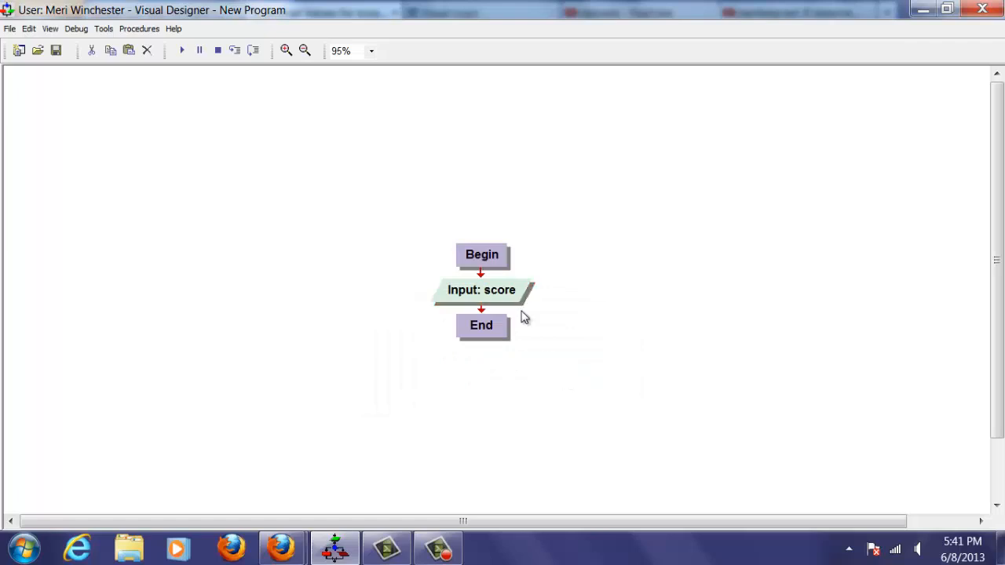
# Insert an If Condition after the input, testing score >= 80
pyautogui.rightClick(482, 309)
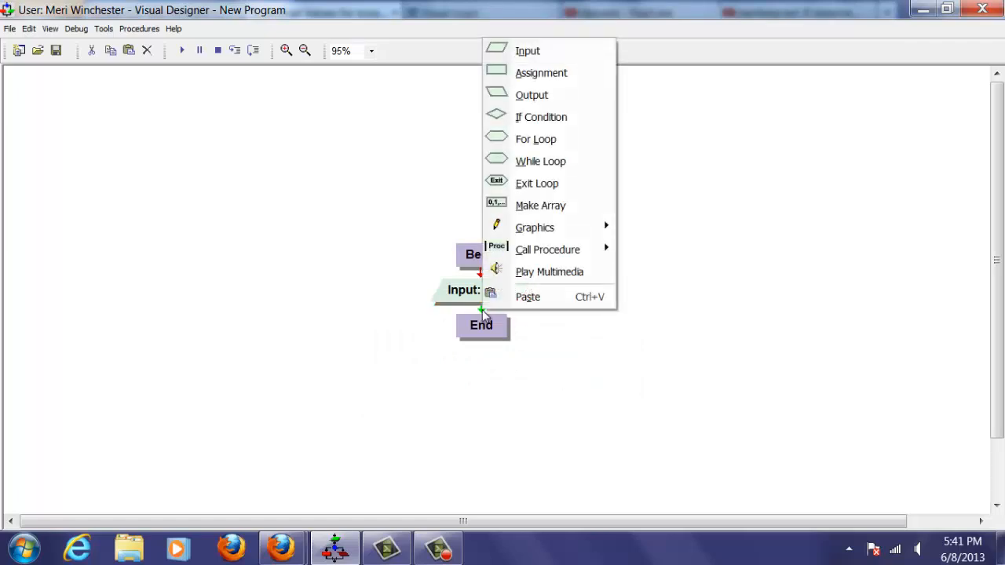
pyautogui.moveTo(541, 116)
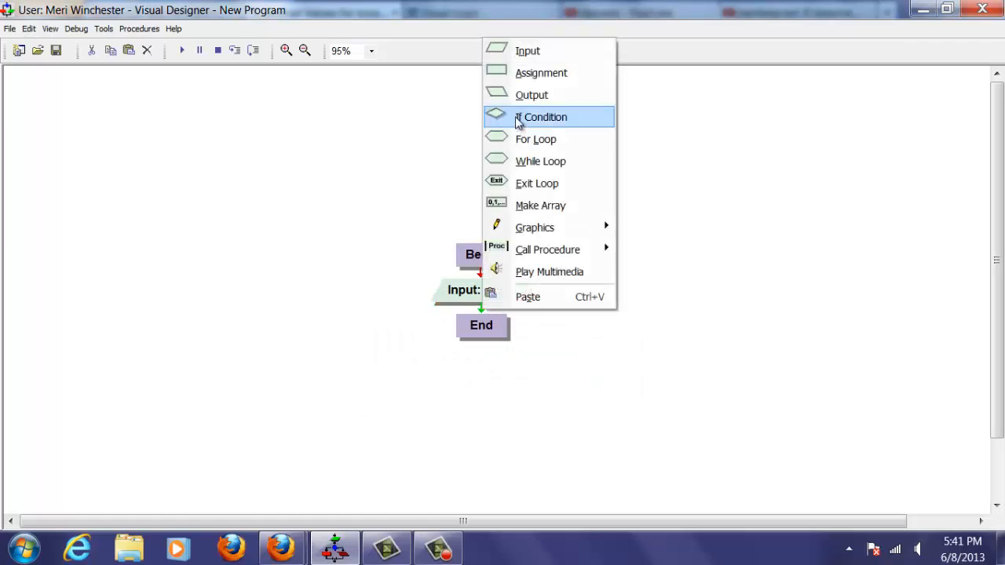
pyautogui.click(541, 117)
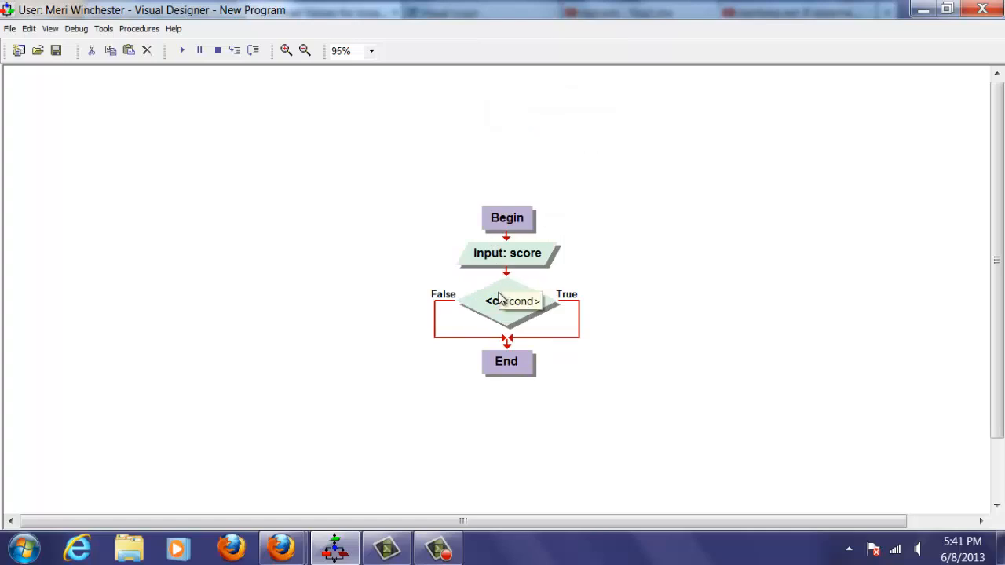
pyautogui.doubleClick(506, 302)
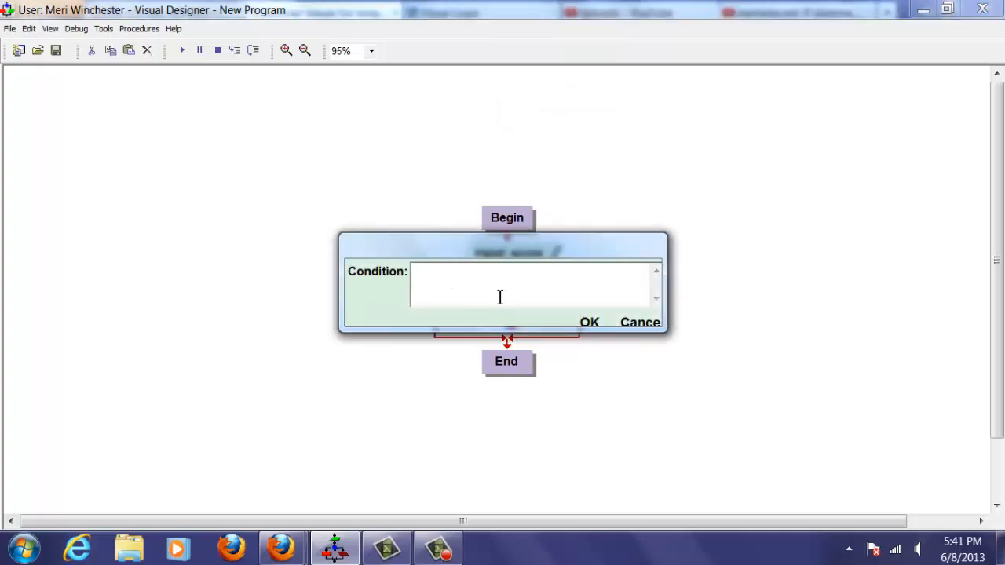
pyautogui.write('s')
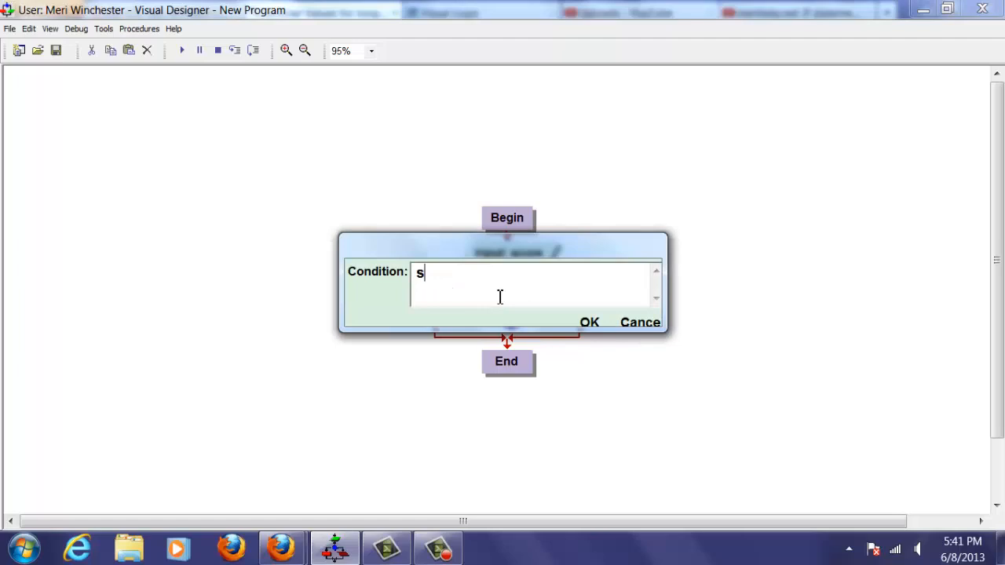
pyautogui.write('core')
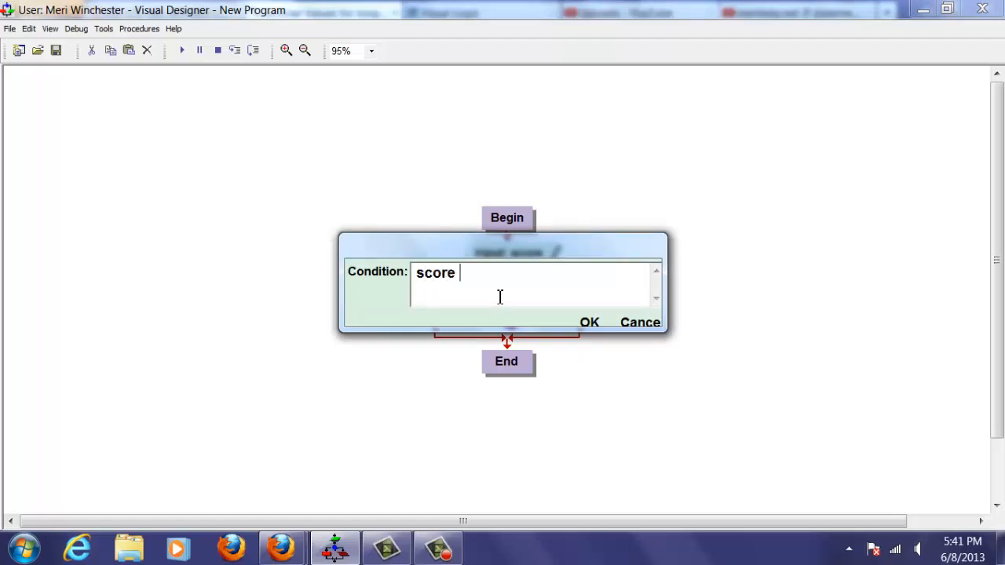
pyautogui.write('>')
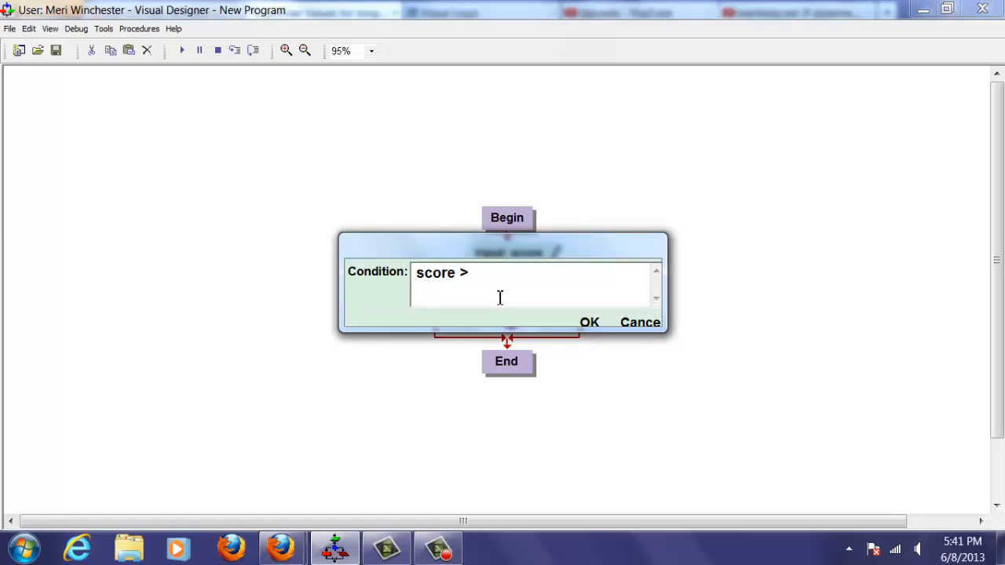
pyautogui.write('= 80')
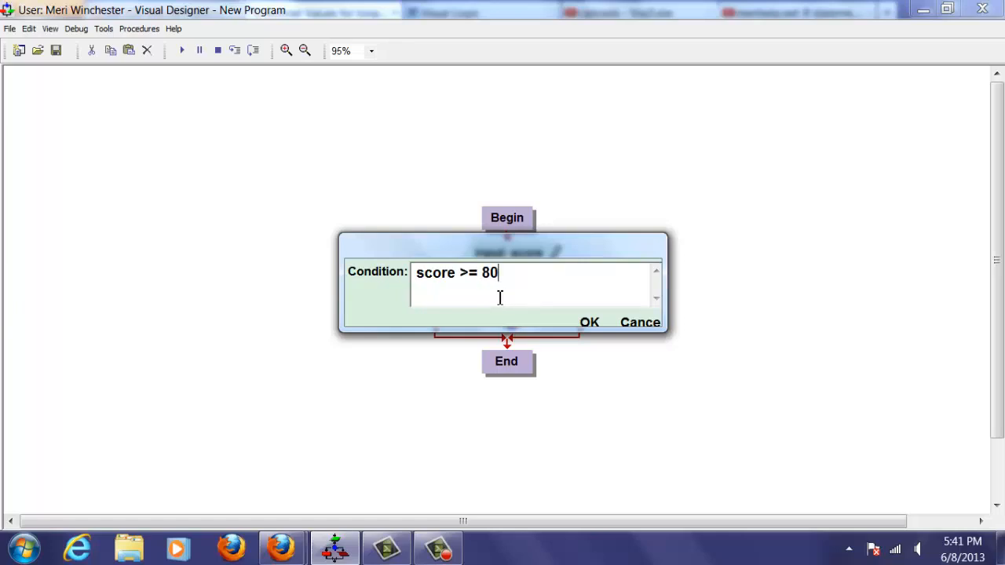
pyautogui.click(589, 322)
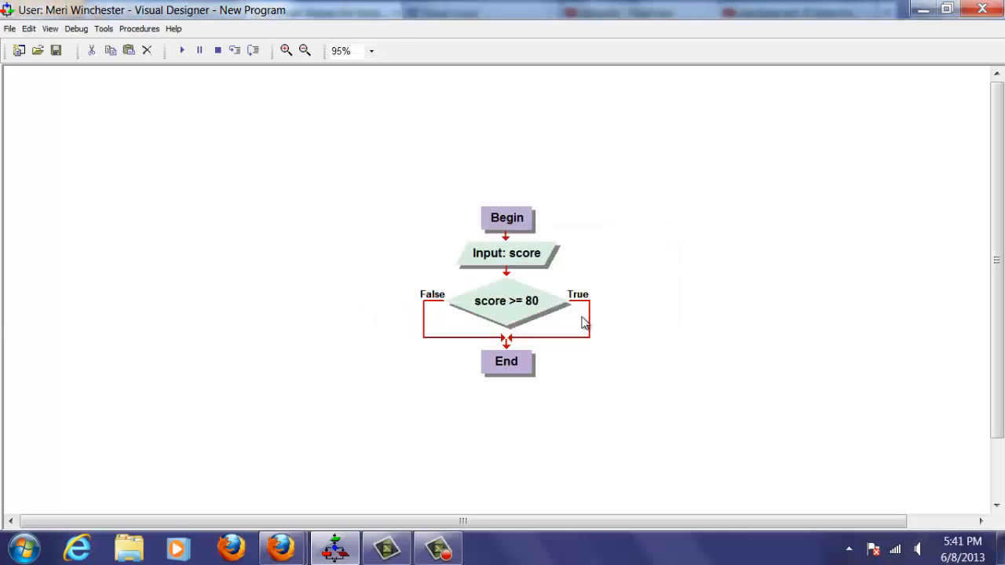
# Add a True-branch Output: "You passed the proficiency test! You do not need to take the class!"
pyautogui.rightClick(573, 322)
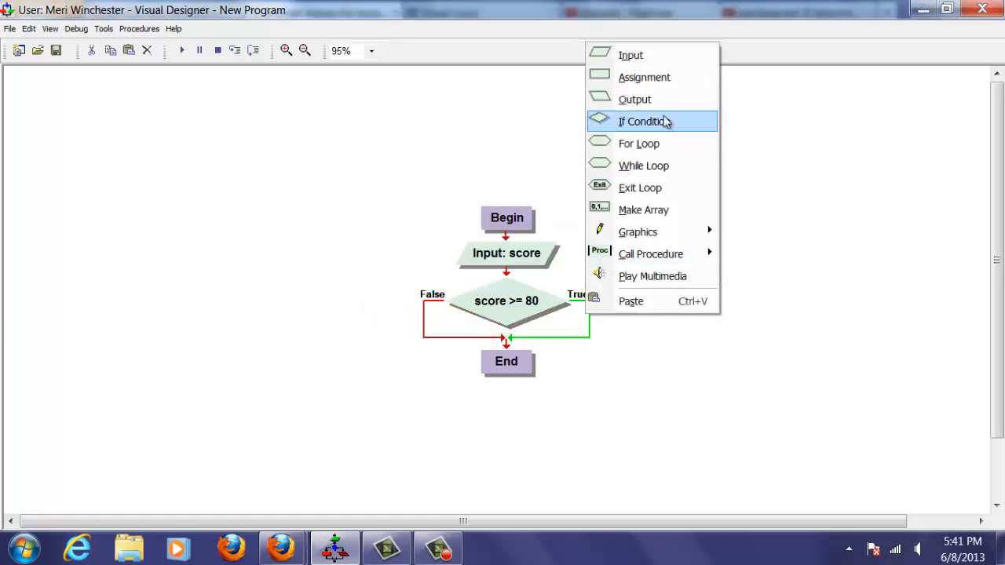
pyautogui.click(634, 99)
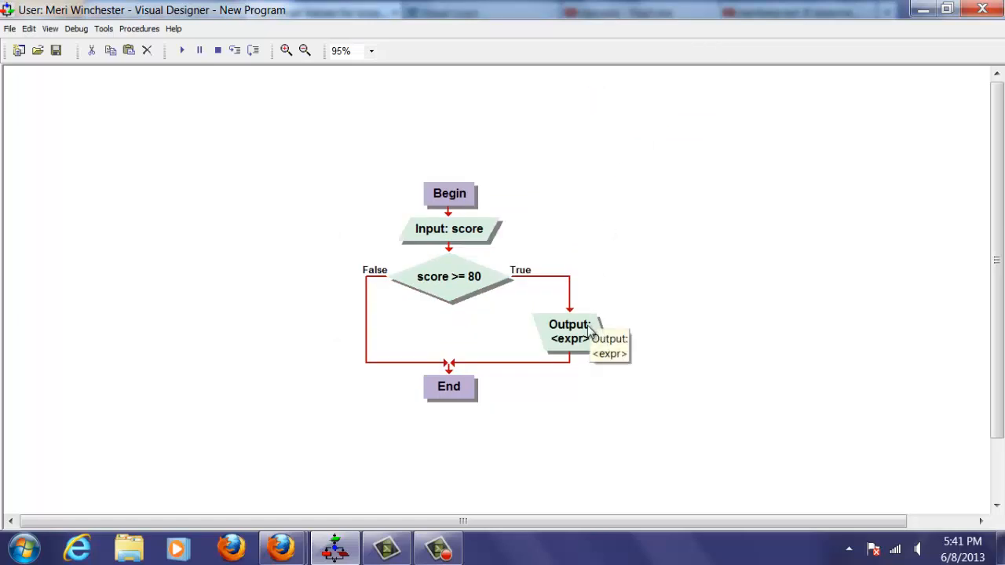
pyautogui.write('You')
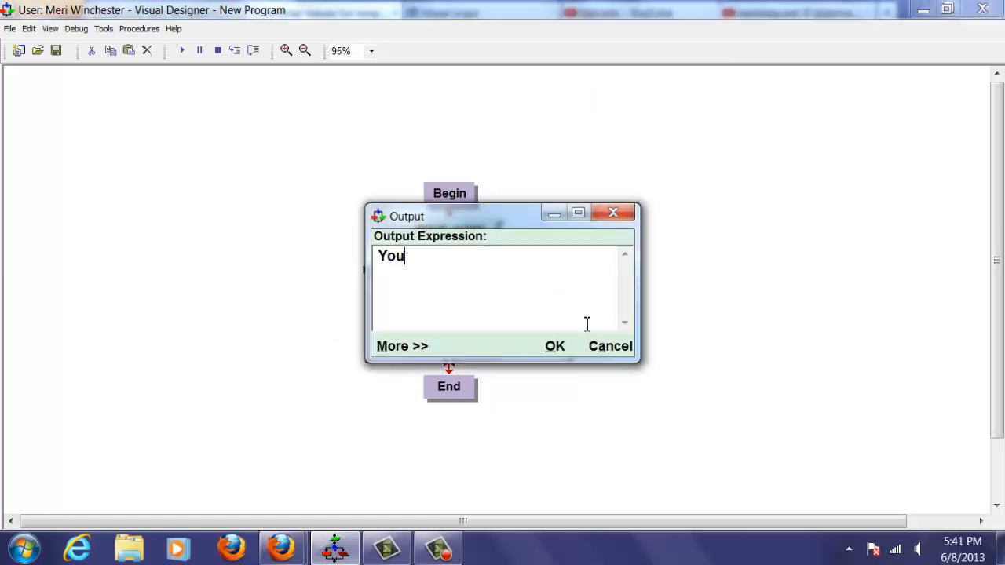
pyautogui.write('passed the')
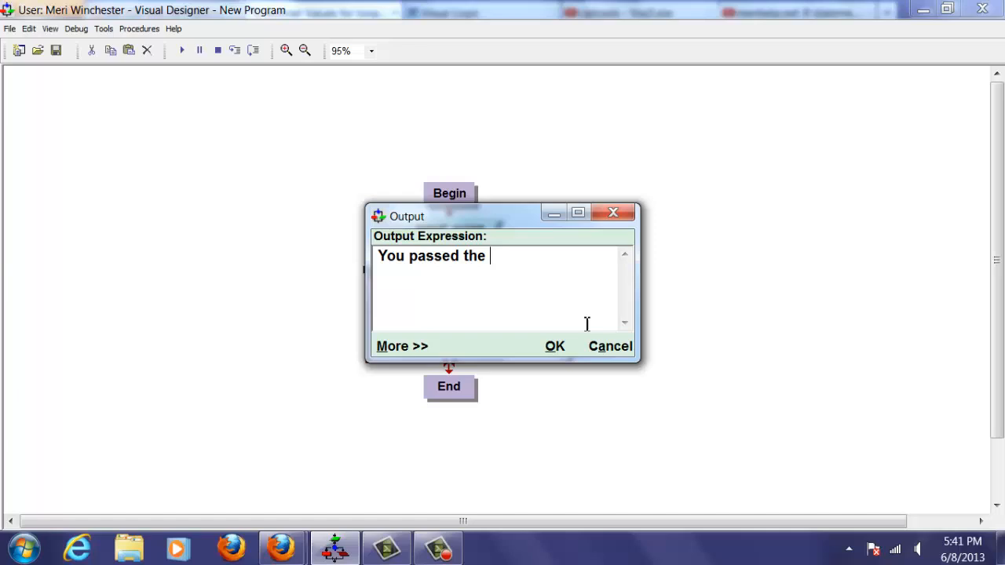
pyautogui.write('profi')
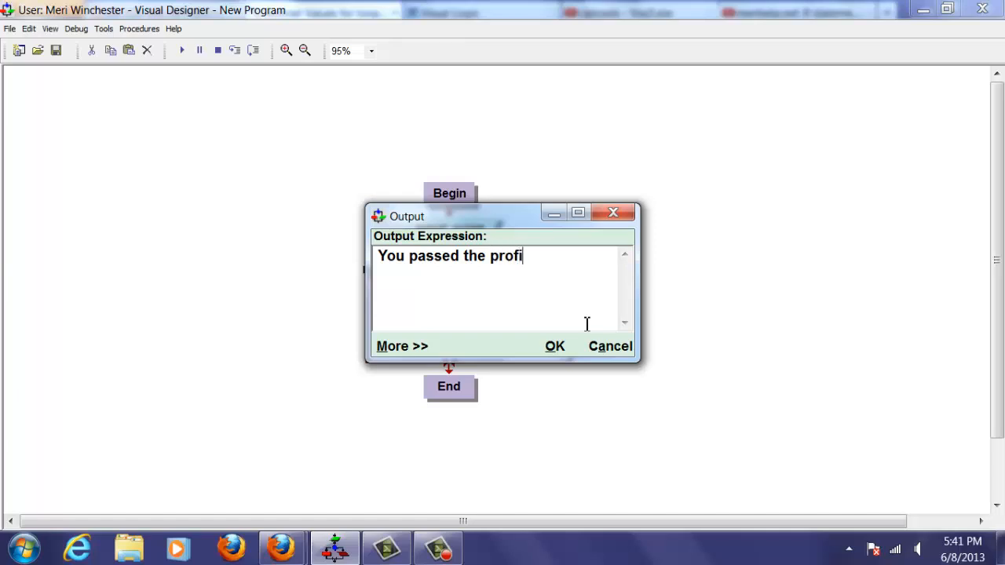
pyautogui.write('ciency test')
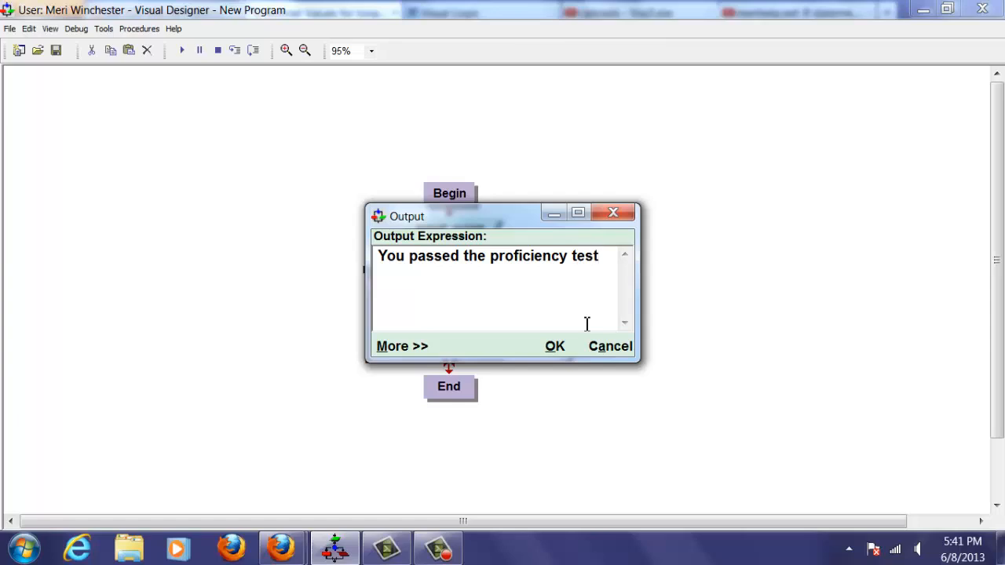
pyautogui.write('!')
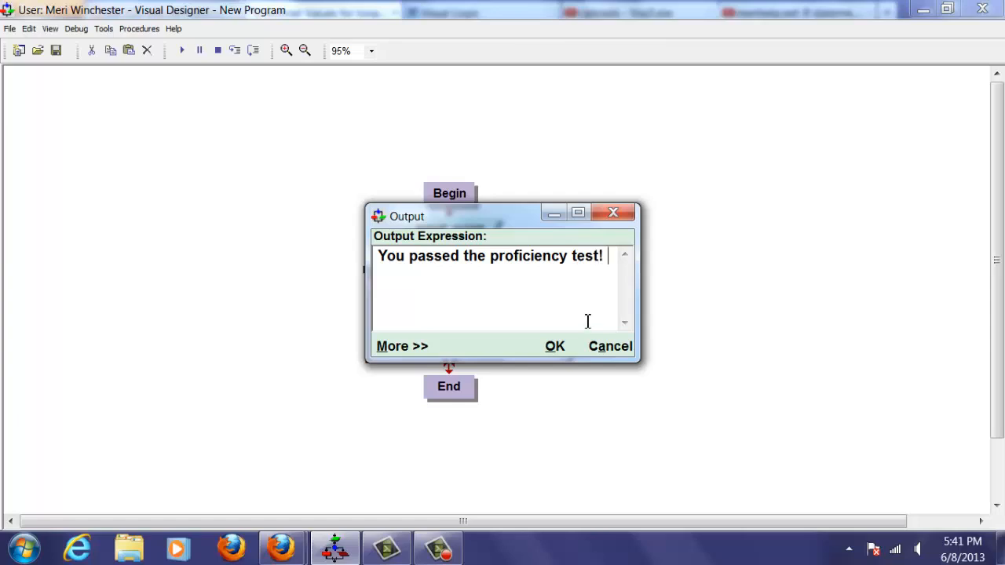
pyautogui.write('You do not h')
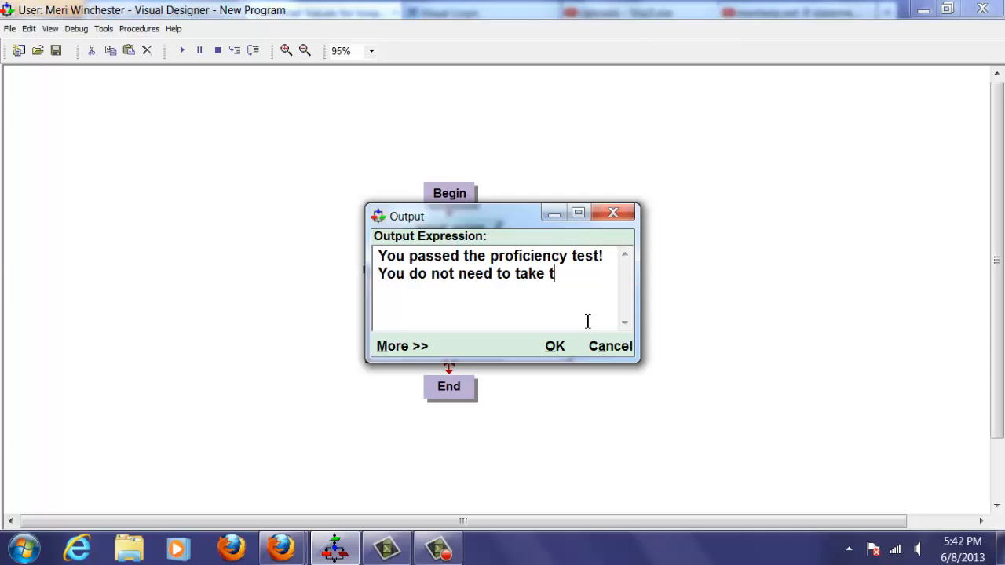
pyautogui.write('he class!')
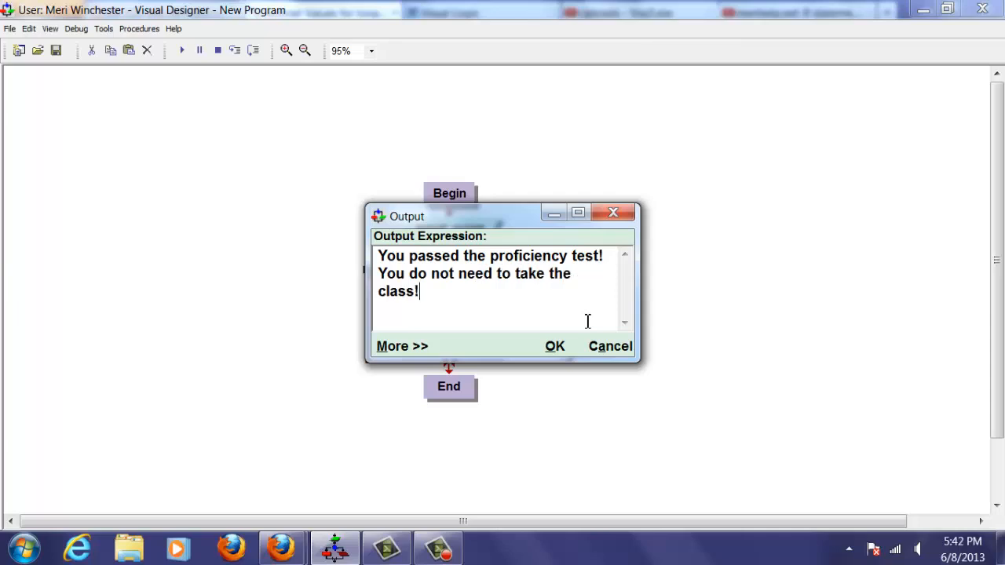
pyautogui.click(555, 347)
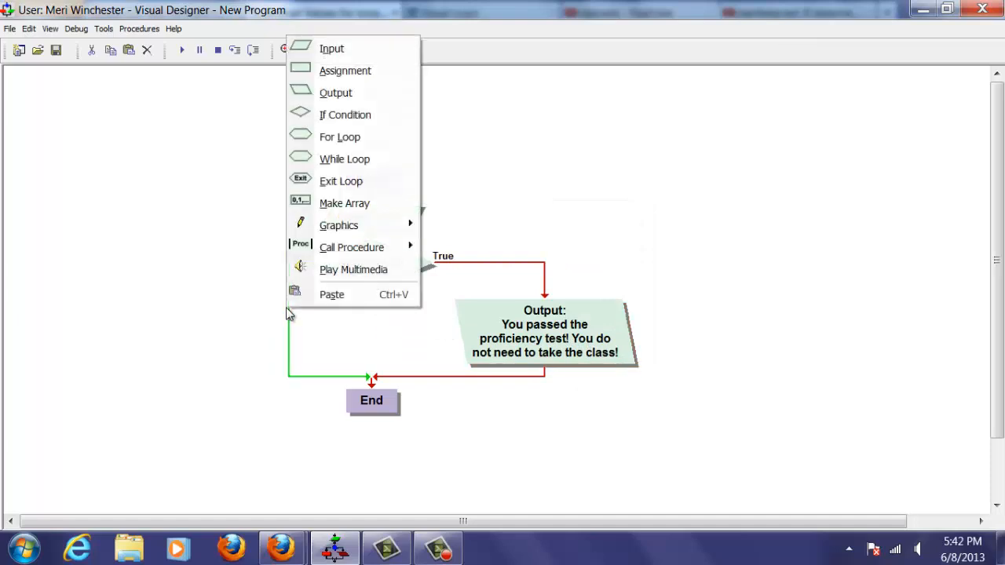
pyautogui.moveTo(338, 226)
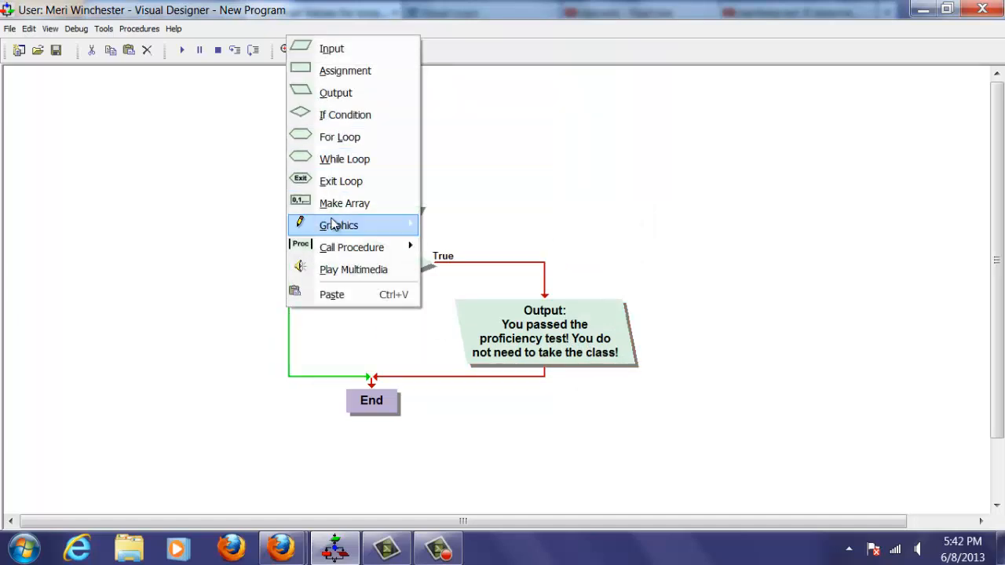
pyautogui.moveTo(345, 158)
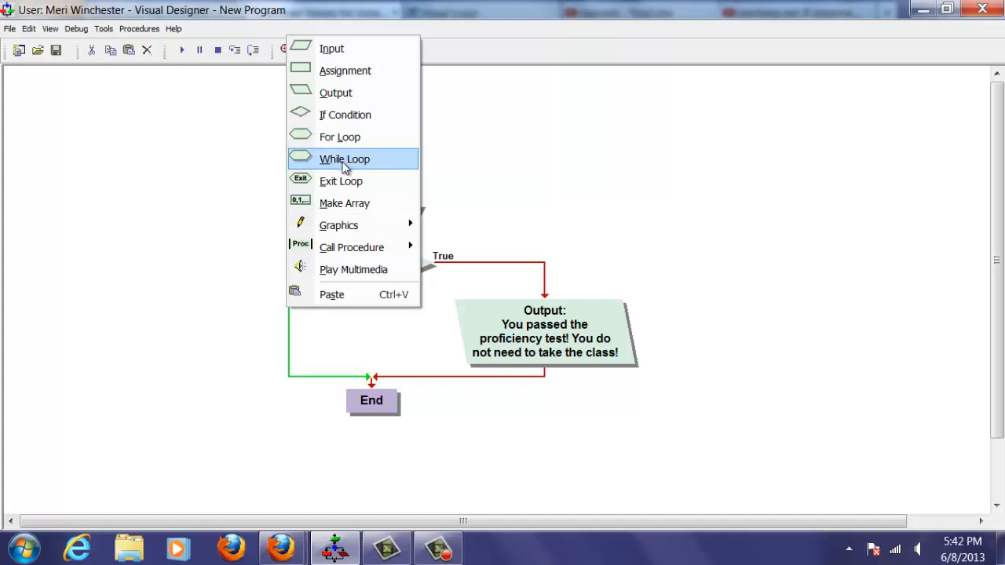
pyautogui.moveTo(348, 114)
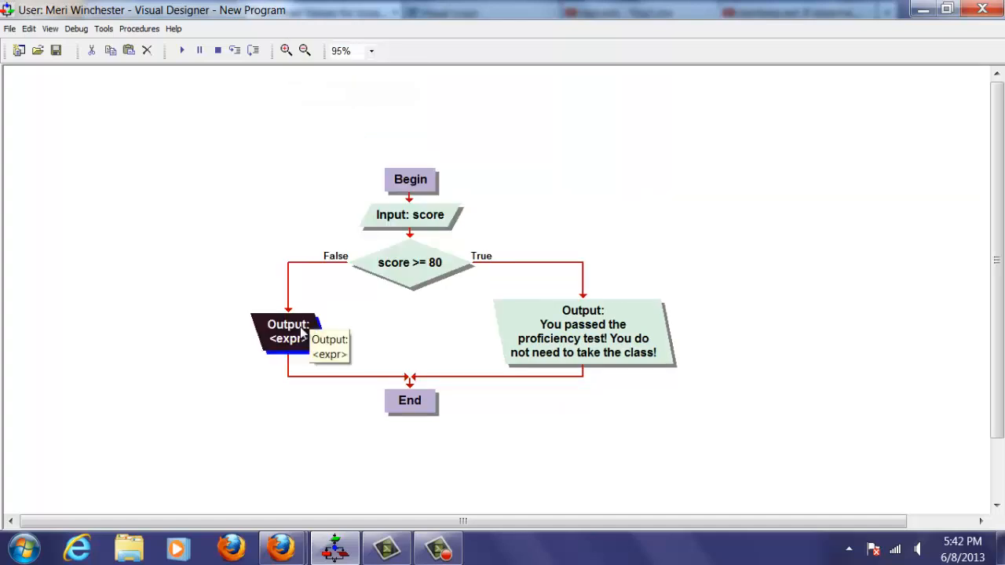
# Set the False-branch output to "I'm sorry, you did not test out of the class, you will need to take it."
pyautogui.doubleClick(288, 331)
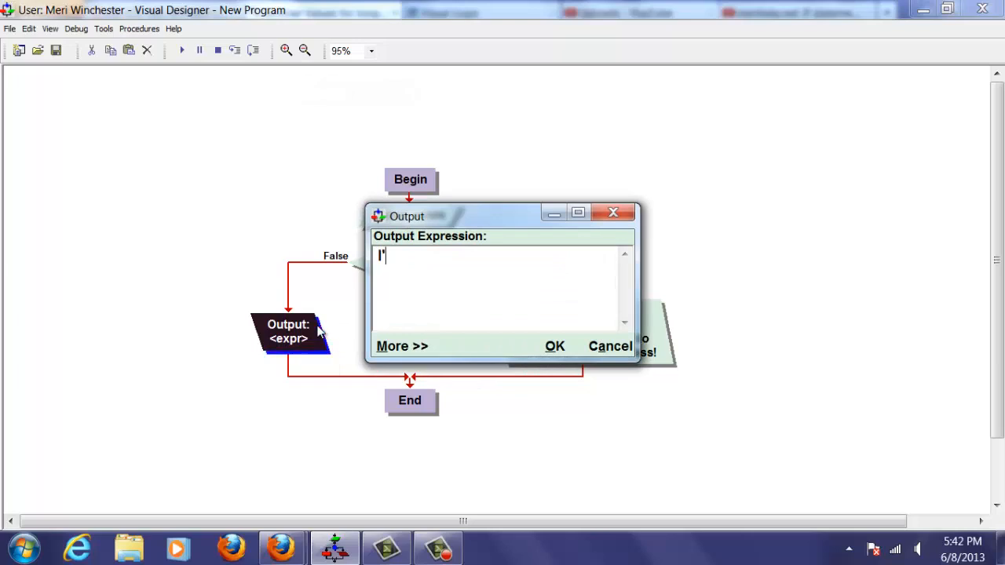
pyautogui.press('Backspace')
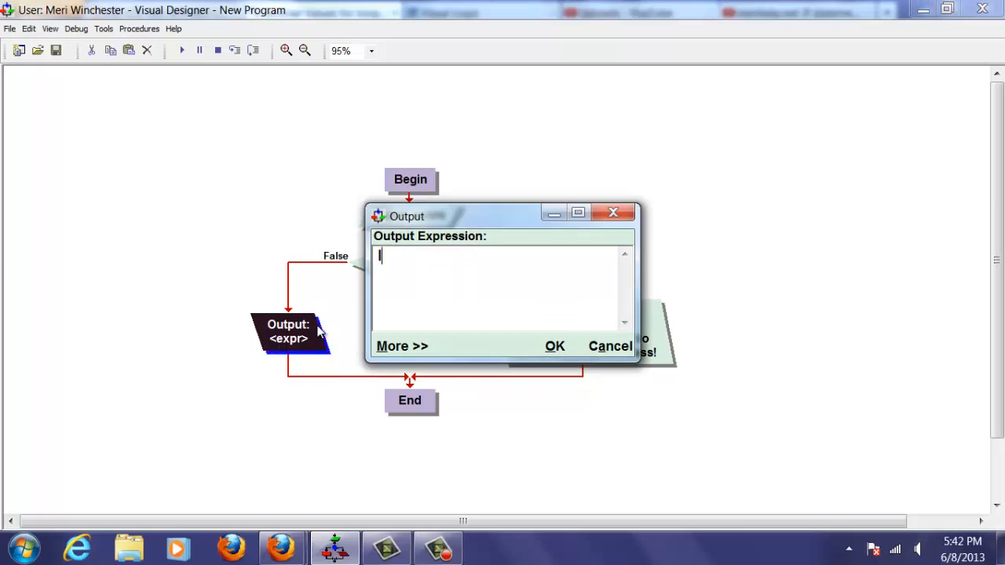
pyautogui.write('"')
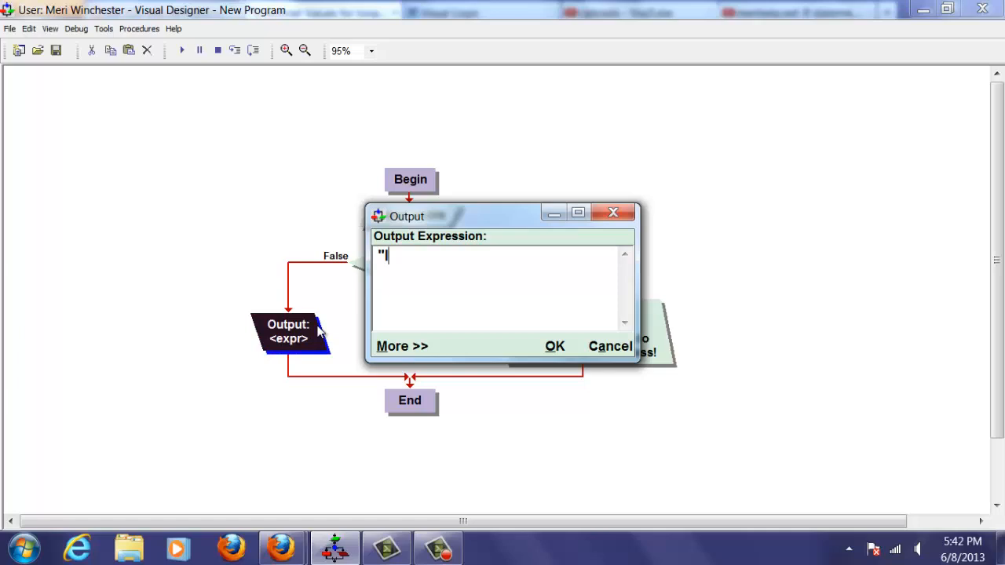
pyautogui.write("I'm sorry")
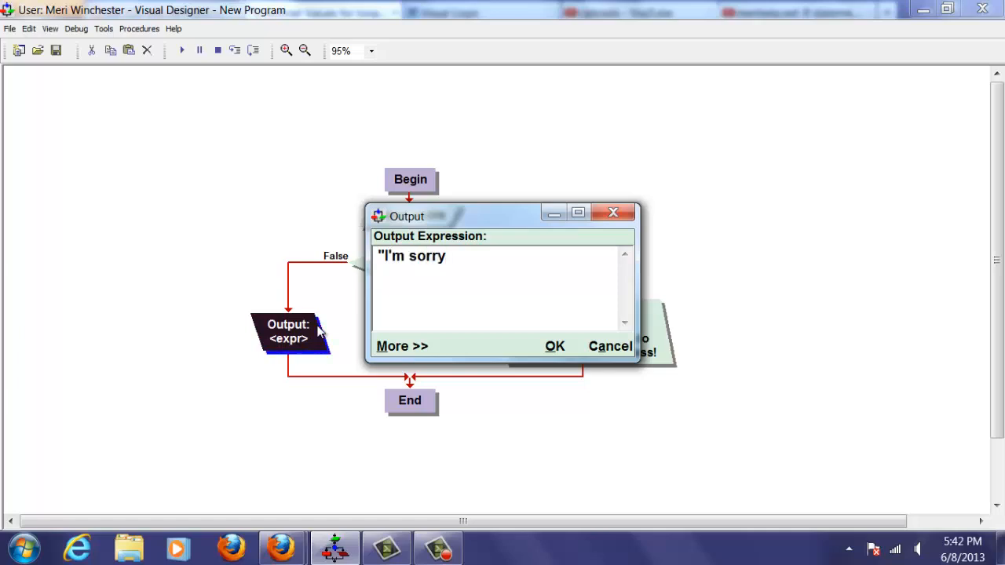
pyautogui.write(', you did n')
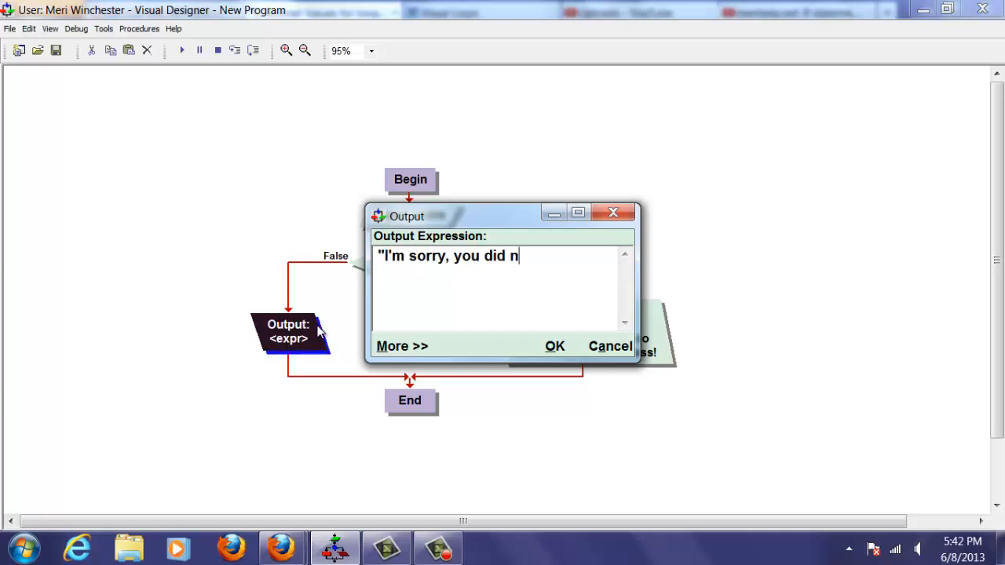
pyautogui.write('ot test out of')
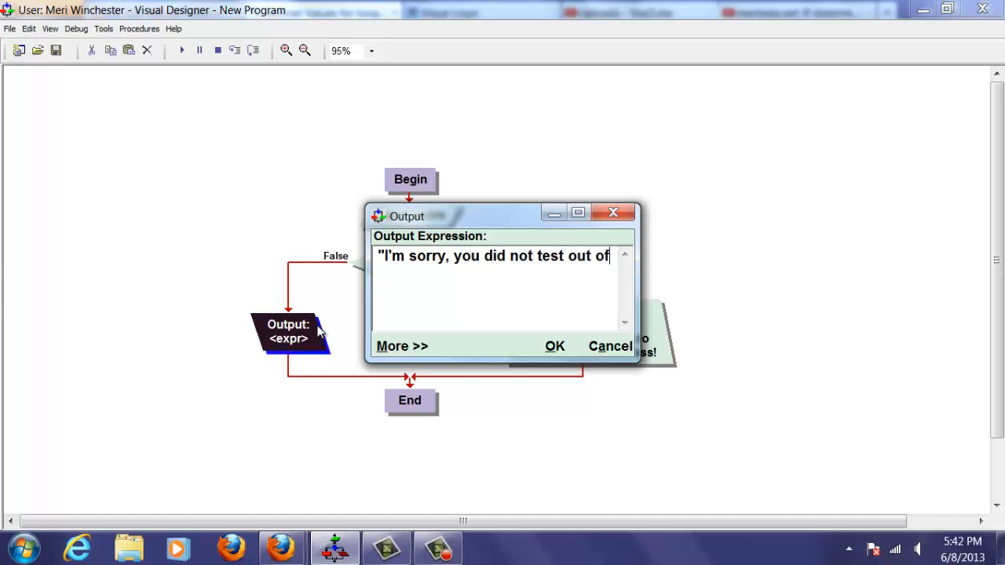
pyautogui.write('the class,')
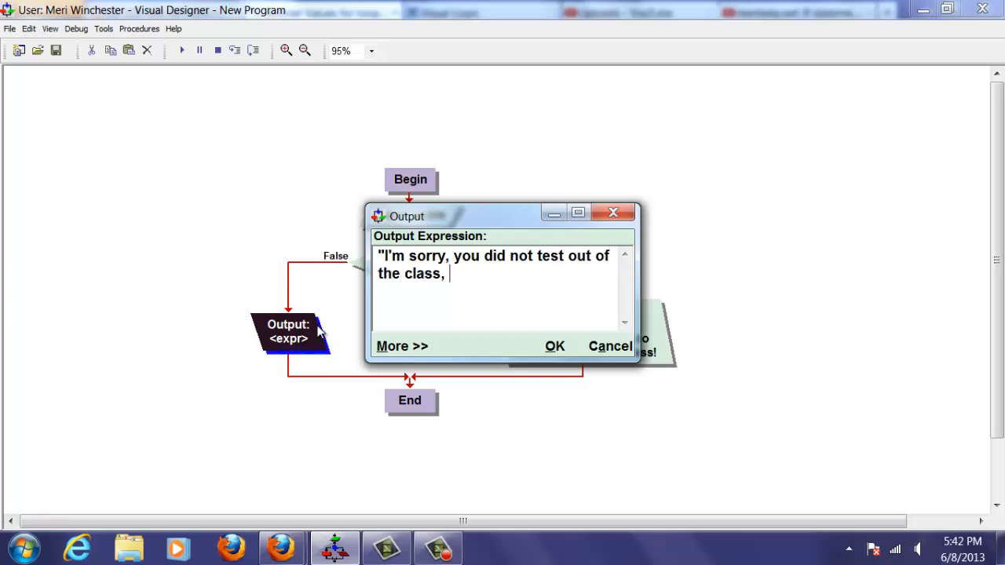
pyautogui.write('you will need')
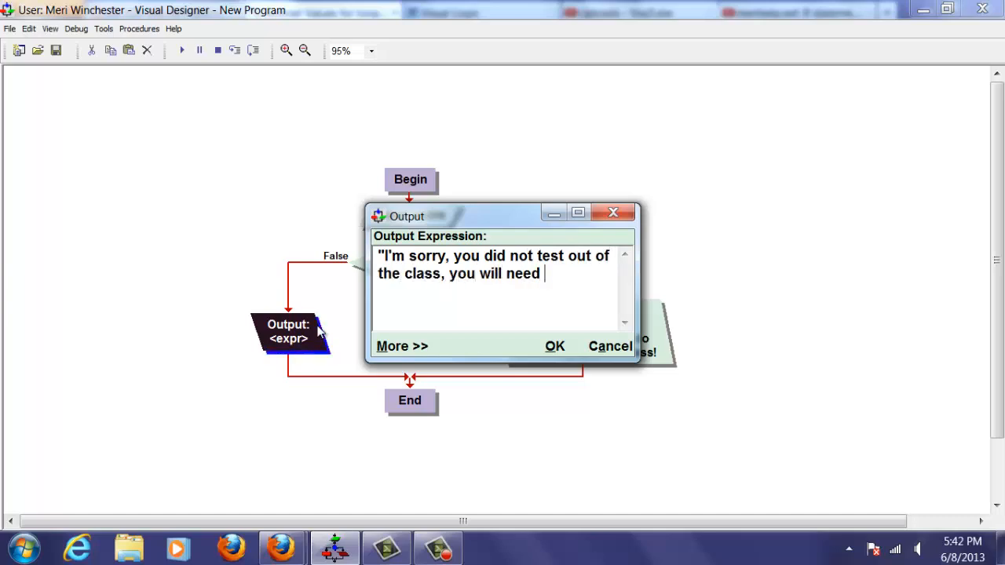
pyautogui.write('to take it.')
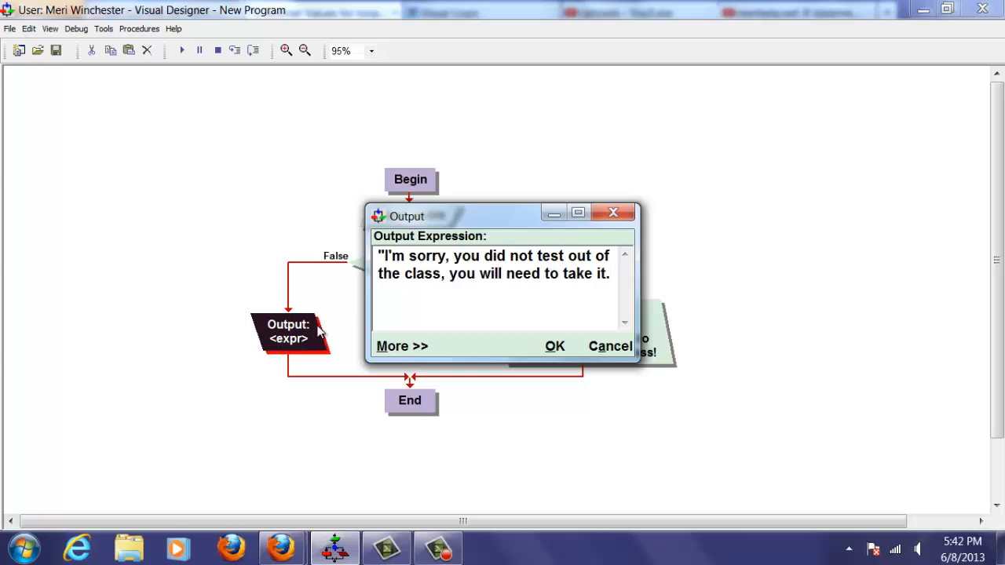
pyautogui.write('"')
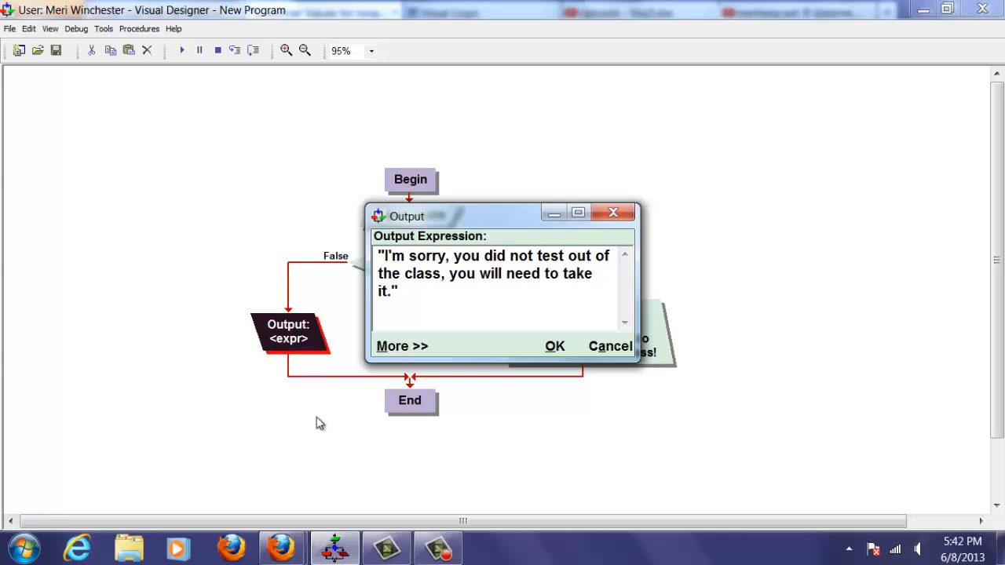
pyautogui.moveTo(483, 356)
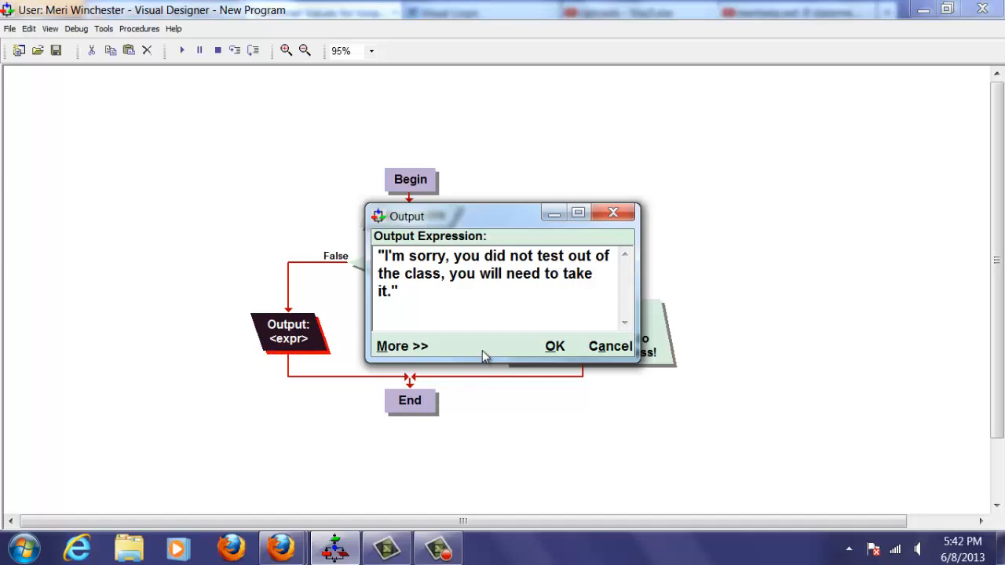
pyautogui.click(555, 346)
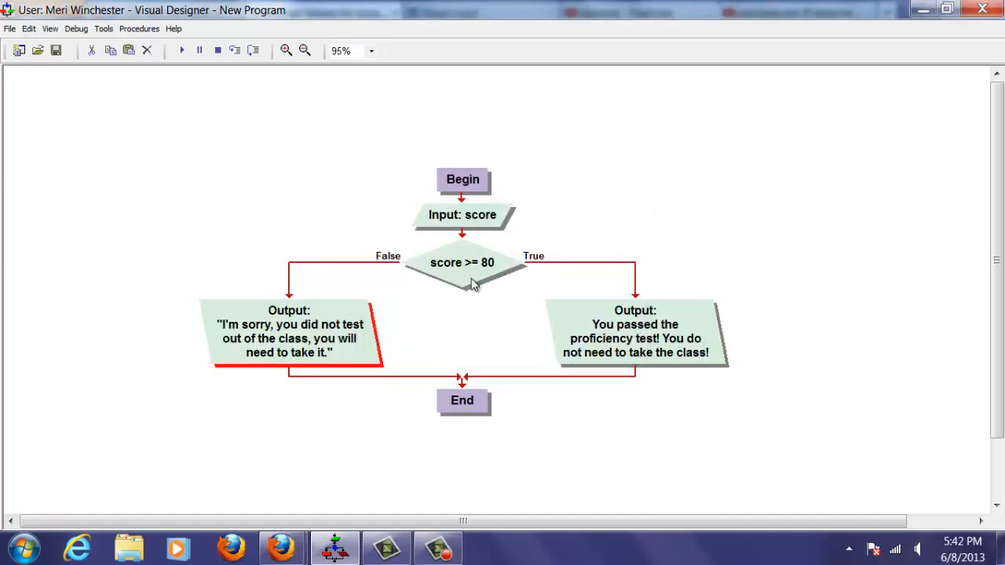
pyautogui.moveTo(475, 232)
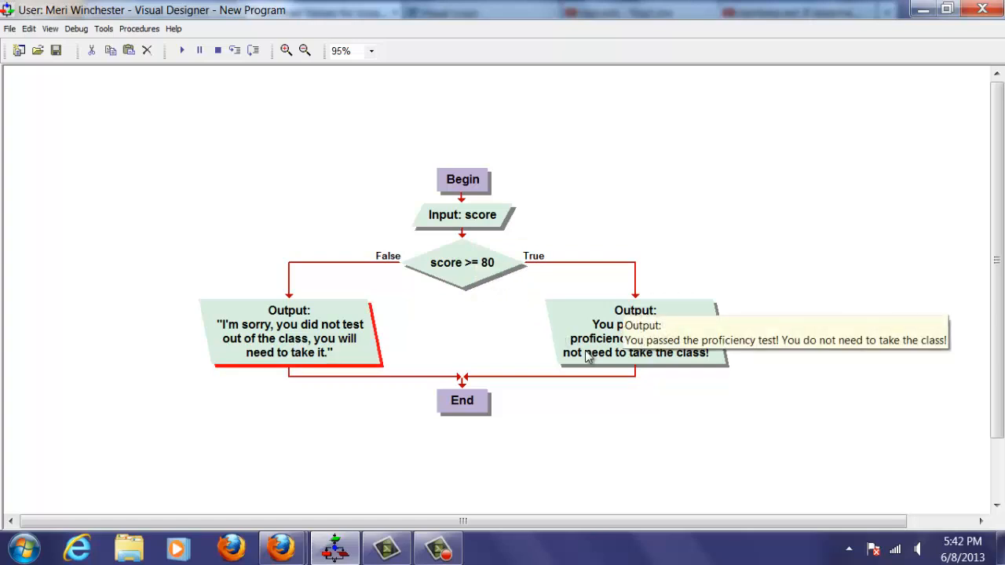
pyautogui.moveTo(407, 352)
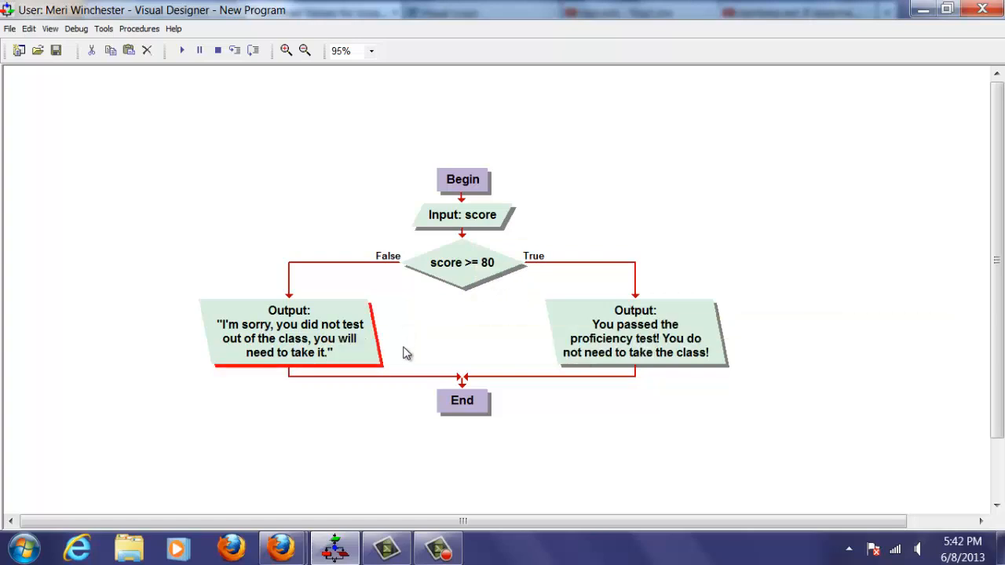
pyautogui.moveTo(315, 342)
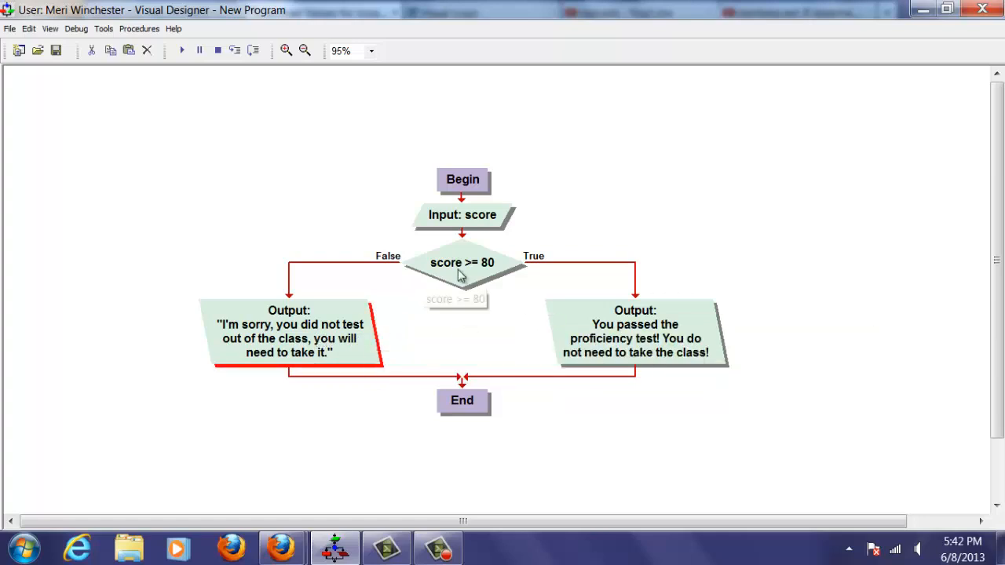
pyautogui.moveTo(393, 283)
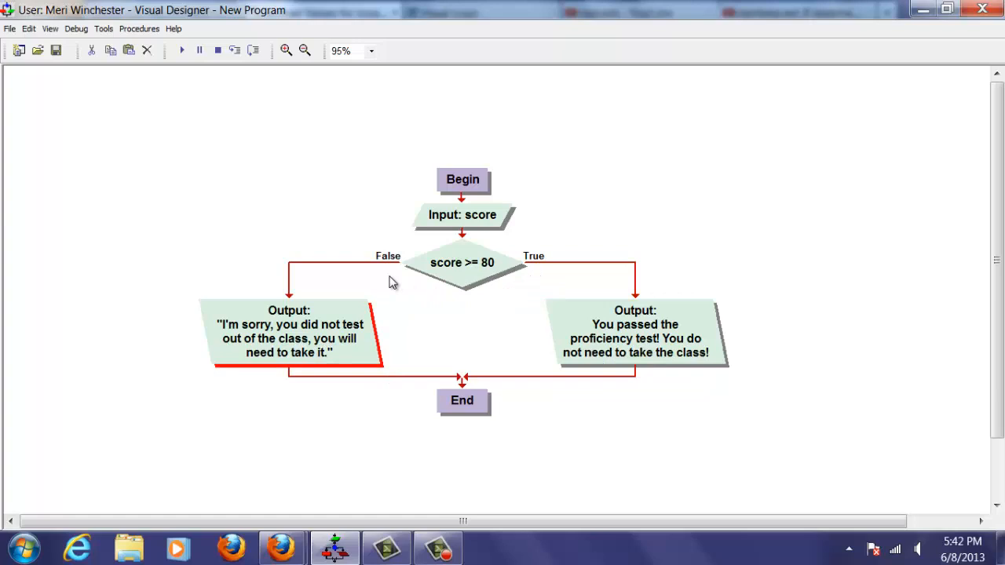
pyautogui.moveTo(353, 313)
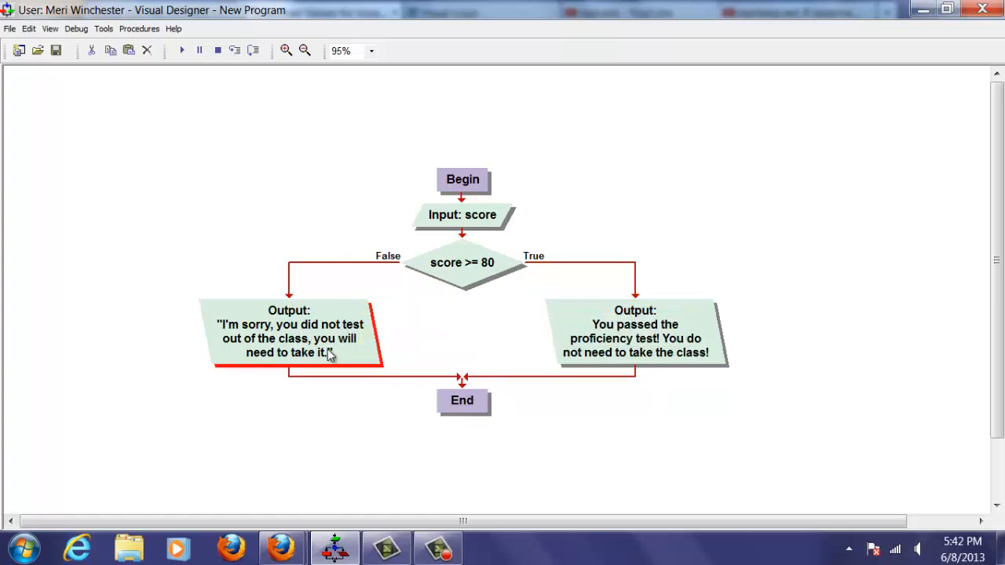
pyautogui.doubleClick(634, 331)
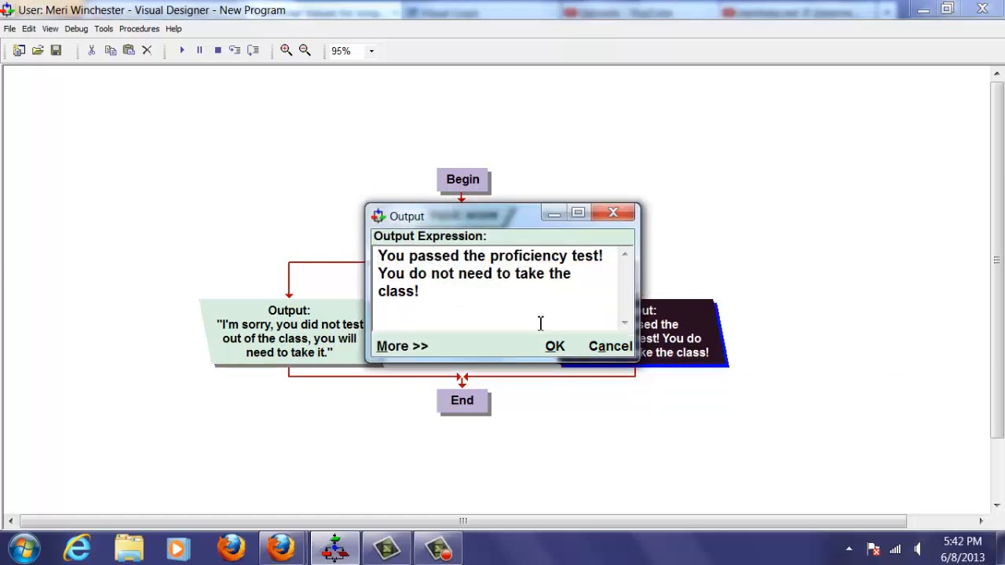
# Close the quotes around the True-branch pass message, then run the flowchart
pyautogui.write('"')
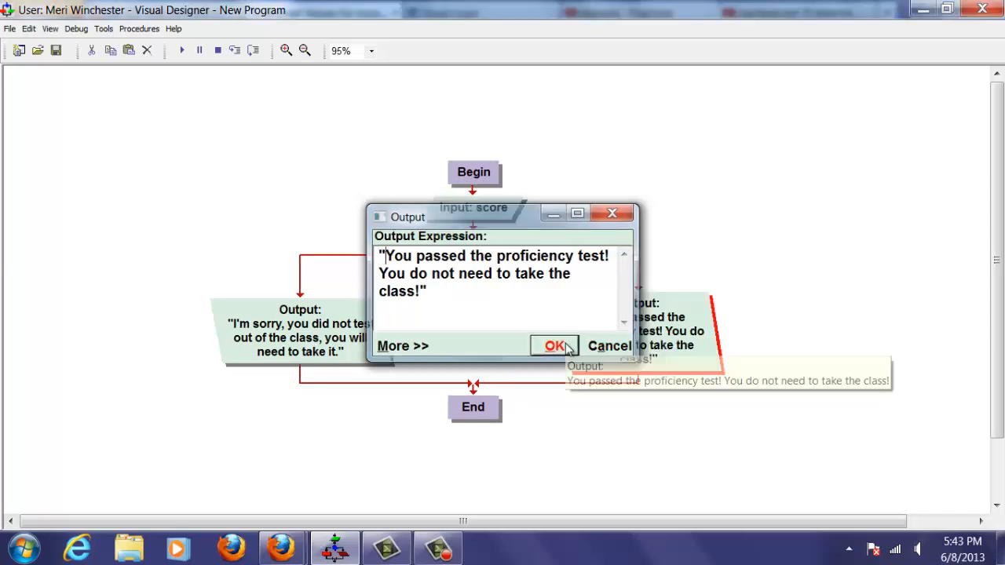
pyautogui.click(554, 346)
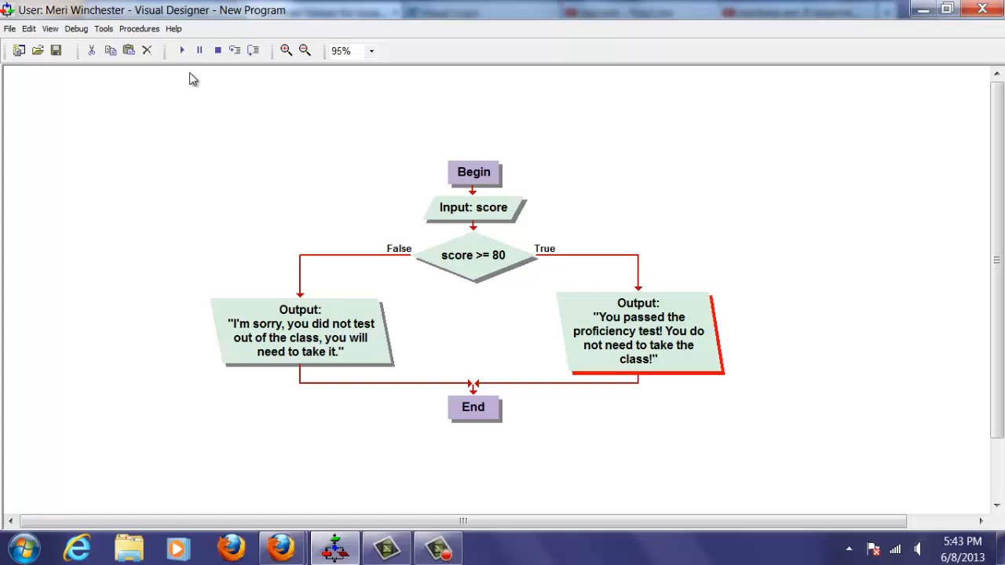
pyautogui.click(182, 50)
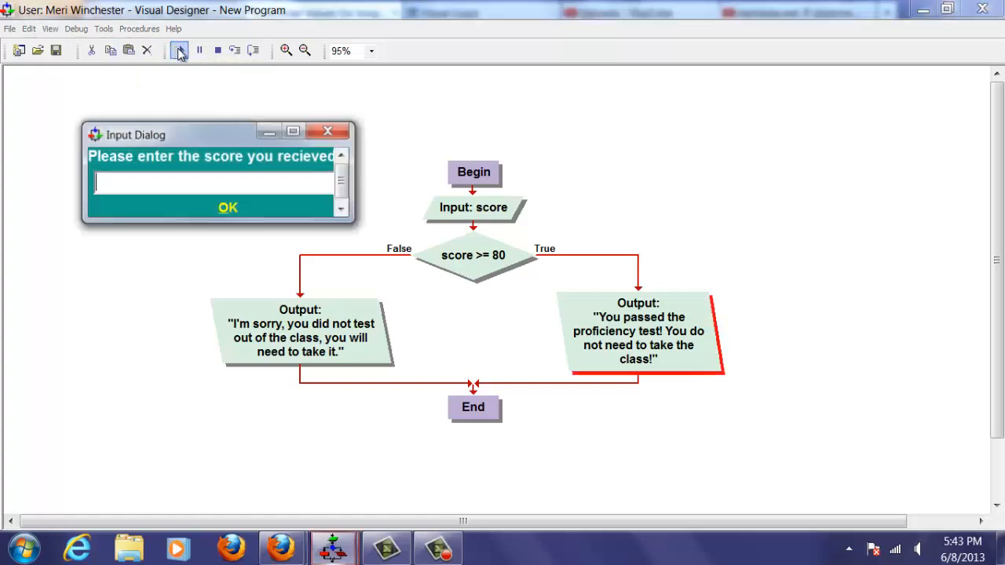
# Enter scores 93 and then 80, each showing the pass message
pyautogui.write('93')
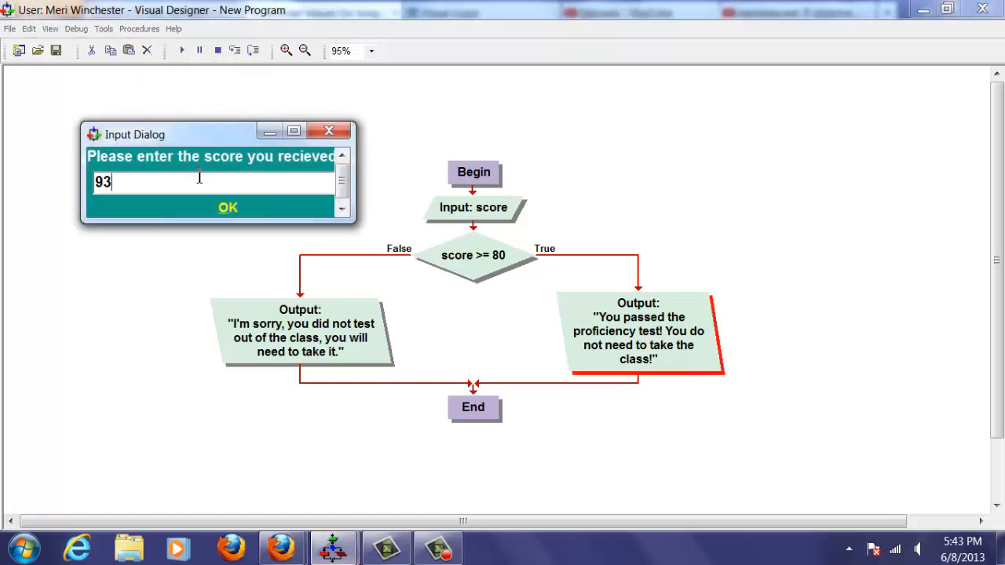
pyautogui.click(227, 208)
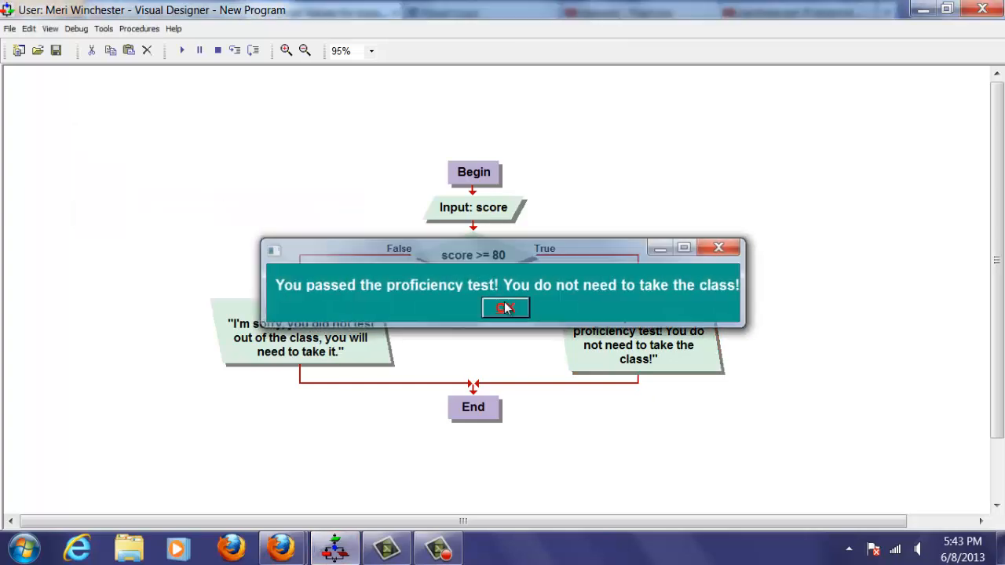
pyautogui.click(506, 307)
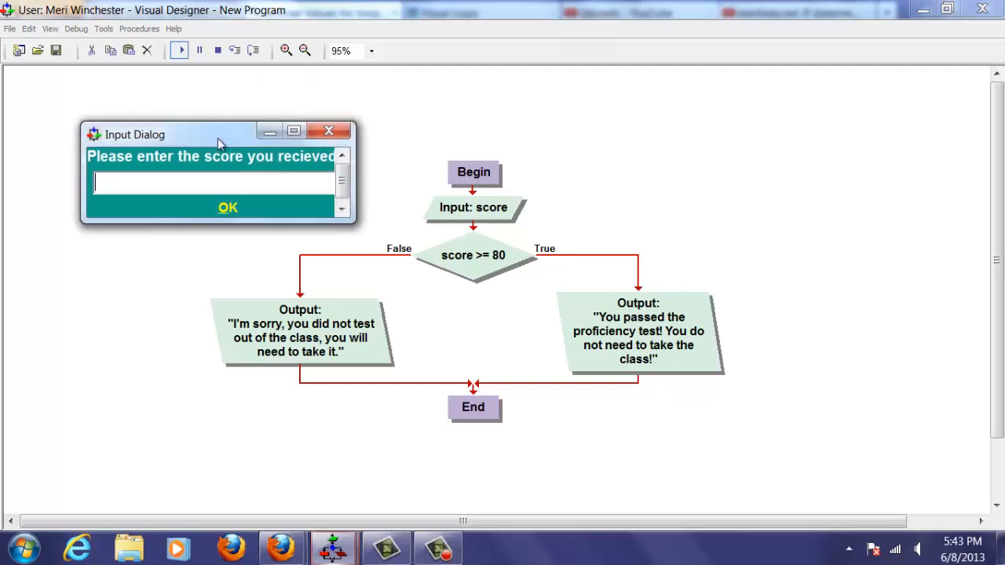
pyautogui.moveTo(215, 187)
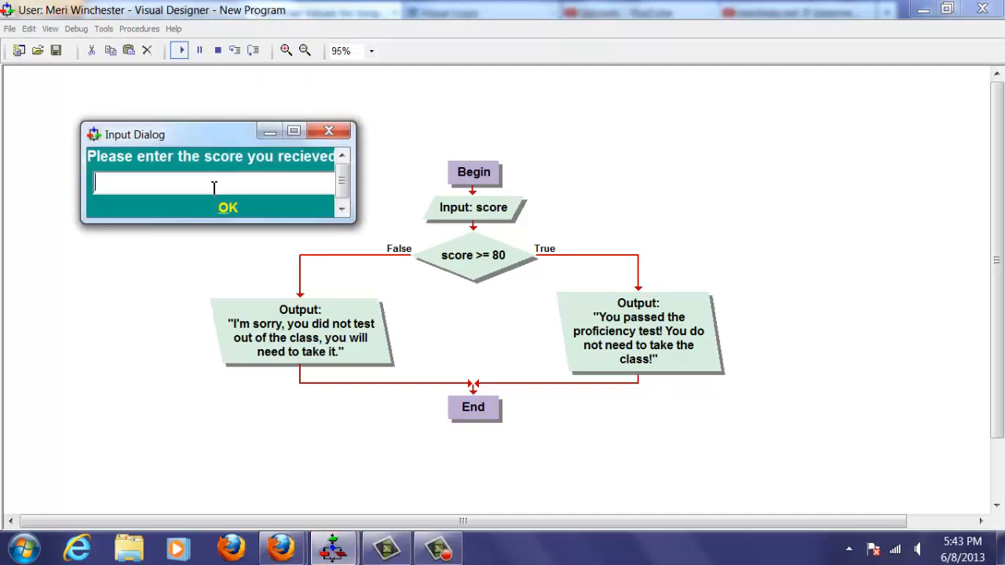
pyautogui.write('80')
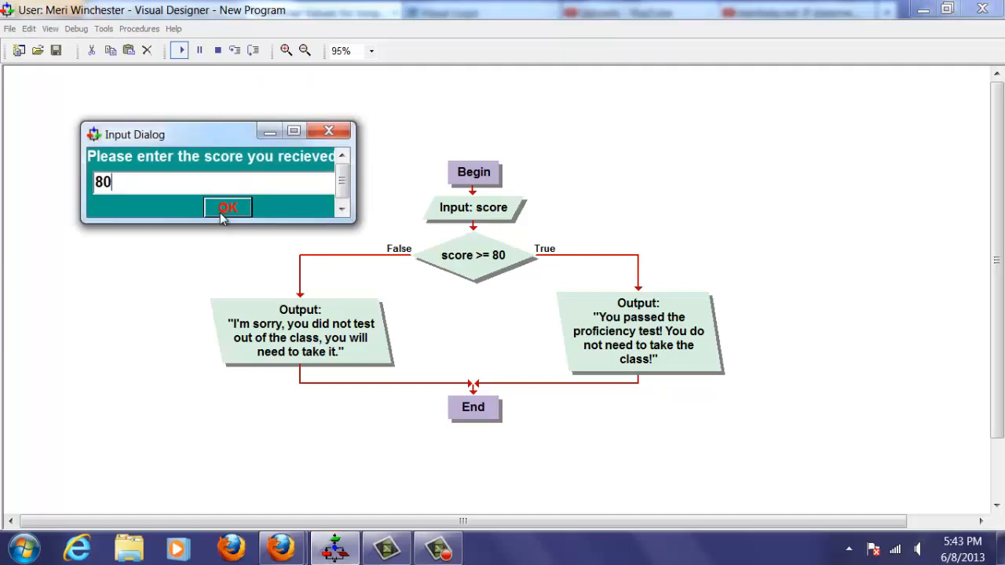
pyautogui.click(228, 207)
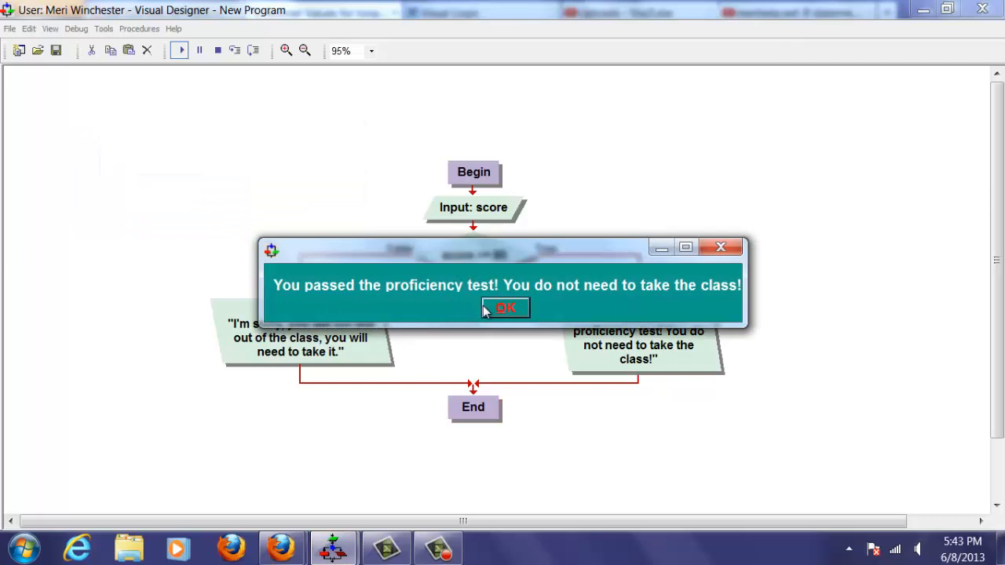
# Run again with score 23 and dismiss the take-the-class failure message
pyautogui.click(505, 307)
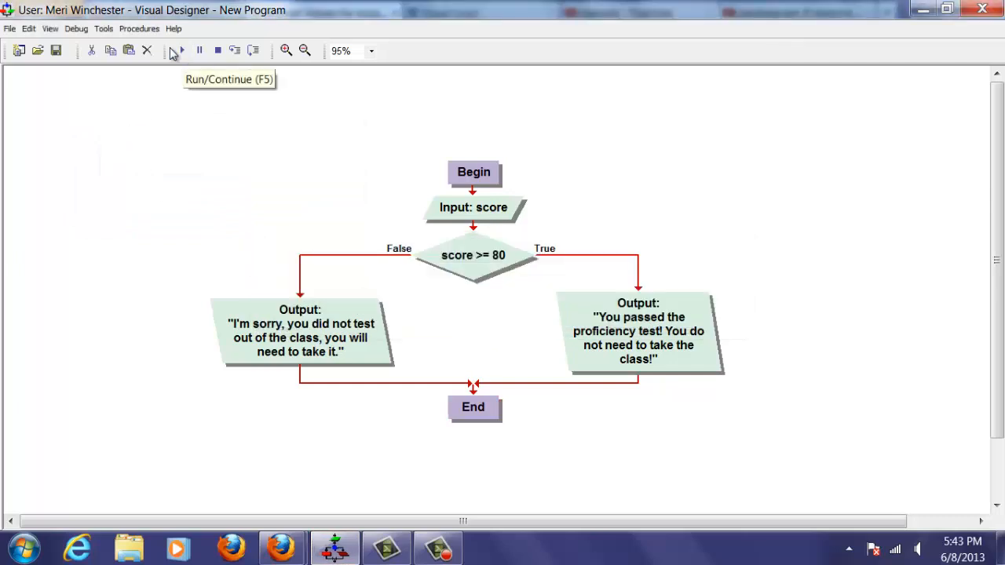
pyautogui.click(181, 51)
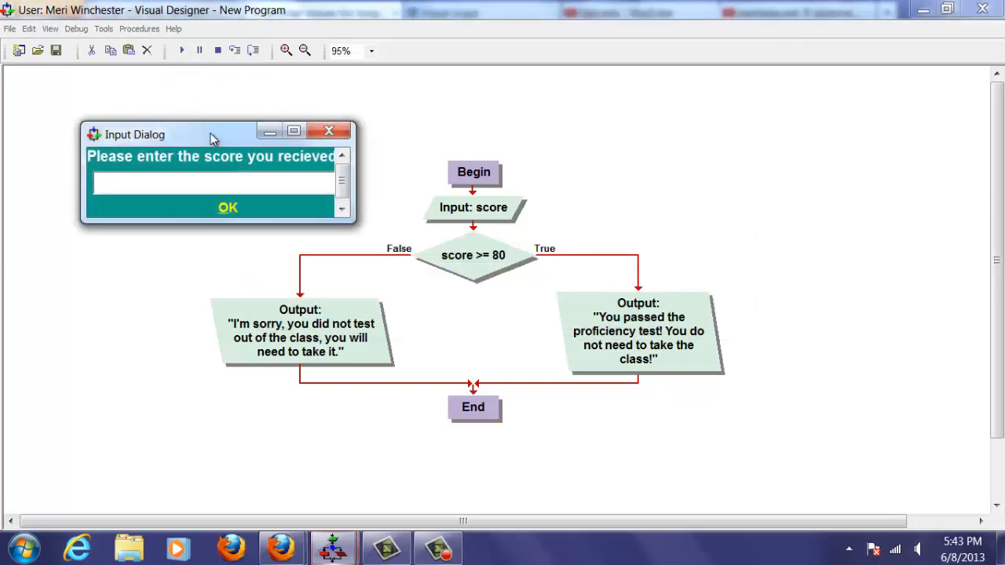
pyautogui.write('23')
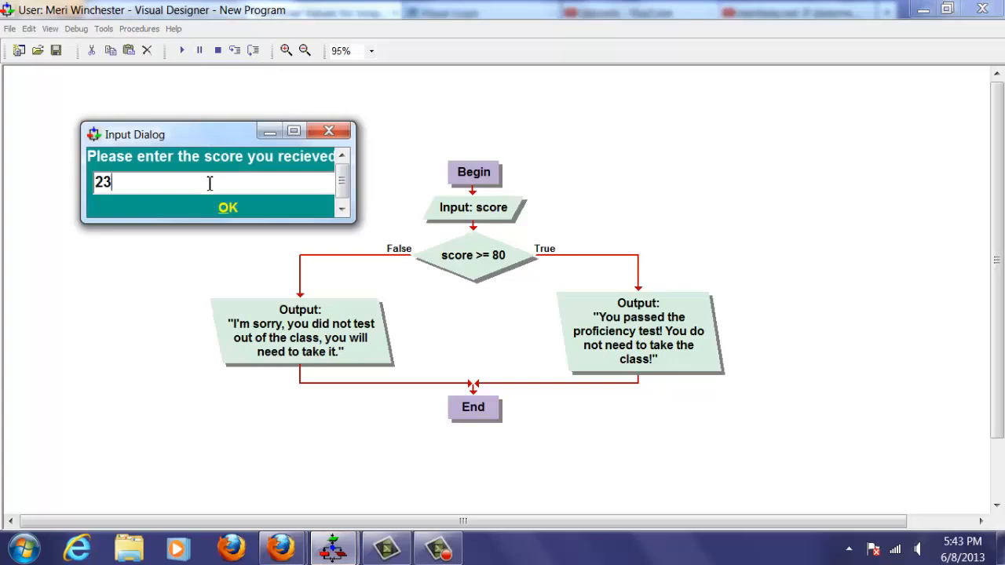
pyautogui.click(227, 208)
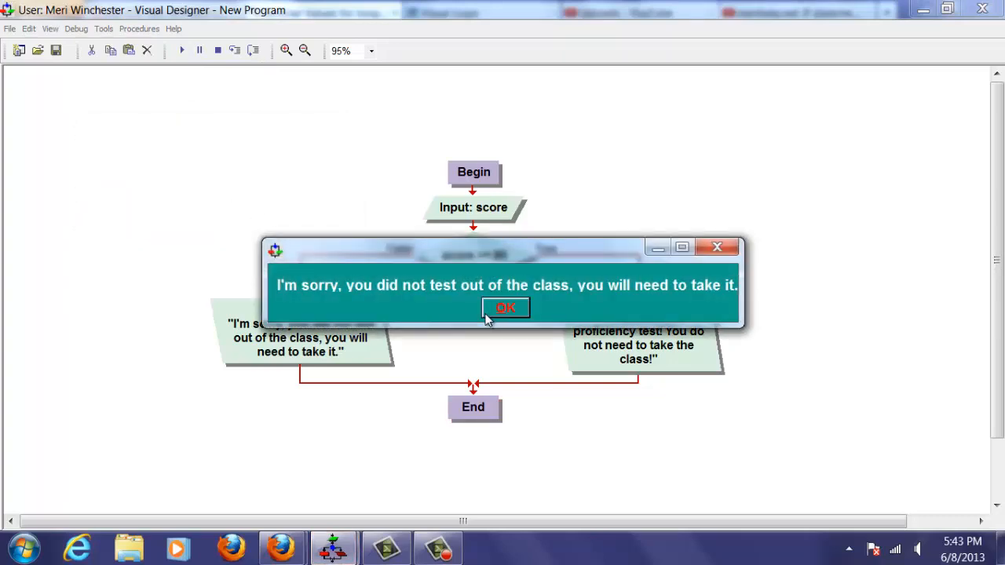
pyautogui.click(505, 307)
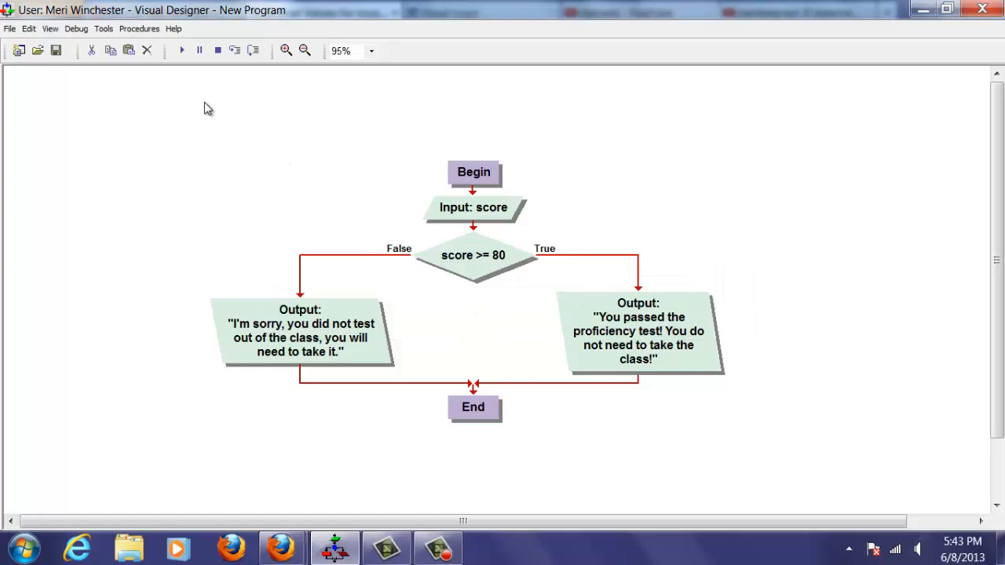
# Run with fred as the score, then resubmit it as quoted "fred"
pyautogui.click(181, 51)
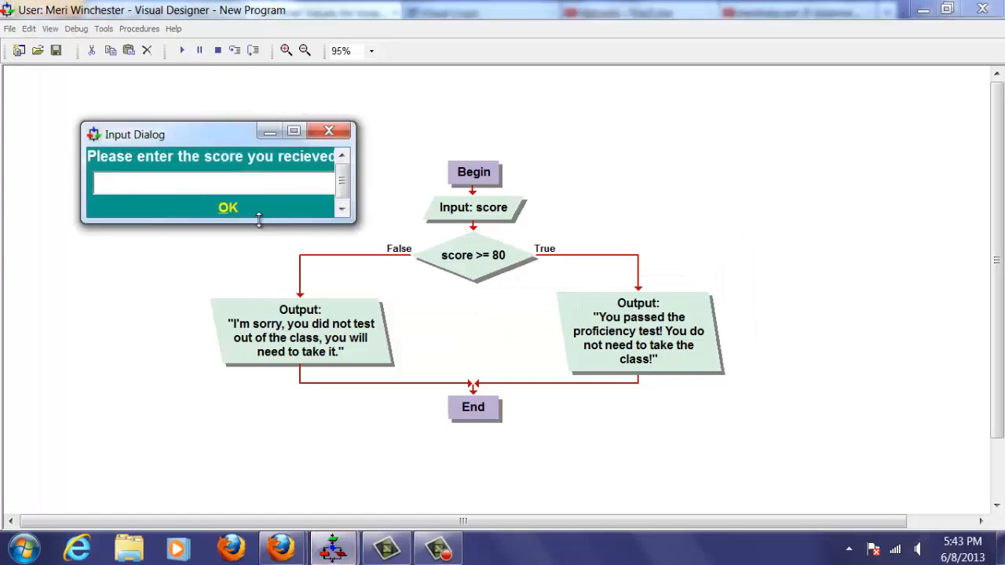
pyautogui.write('fred')
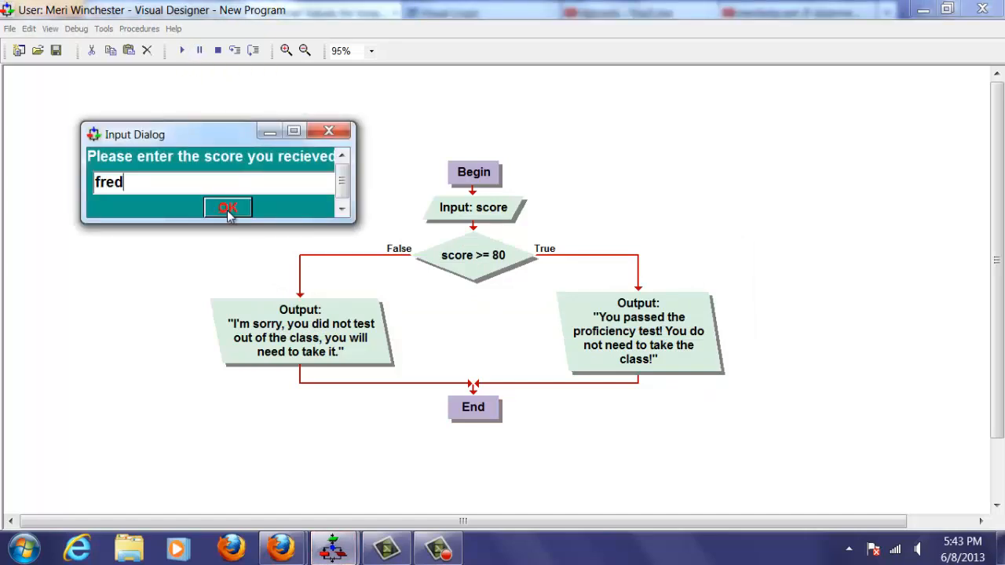
pyautogui.click(228, 208)
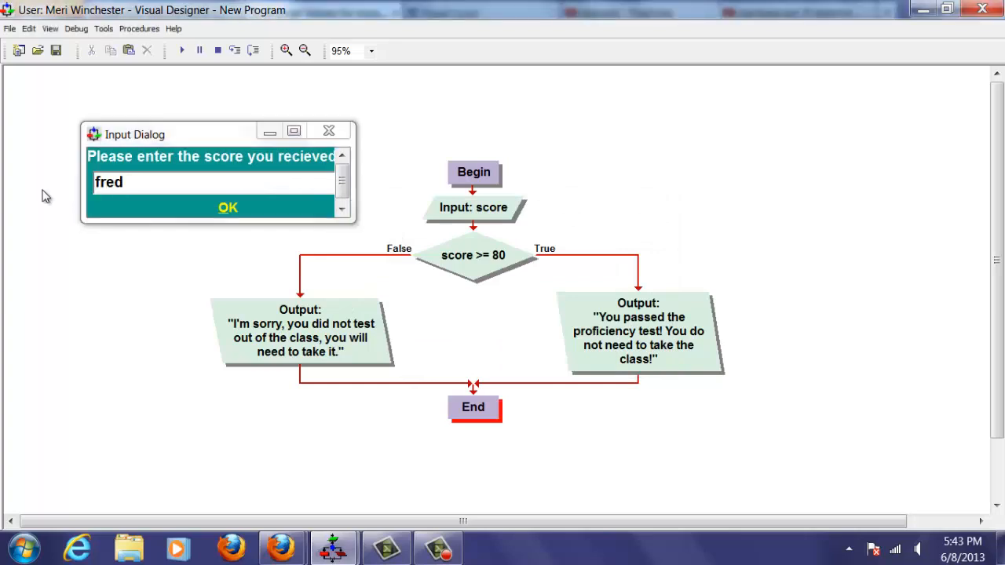
pyautogui.tripleClick(108, 182)
pyautogui.write('"')
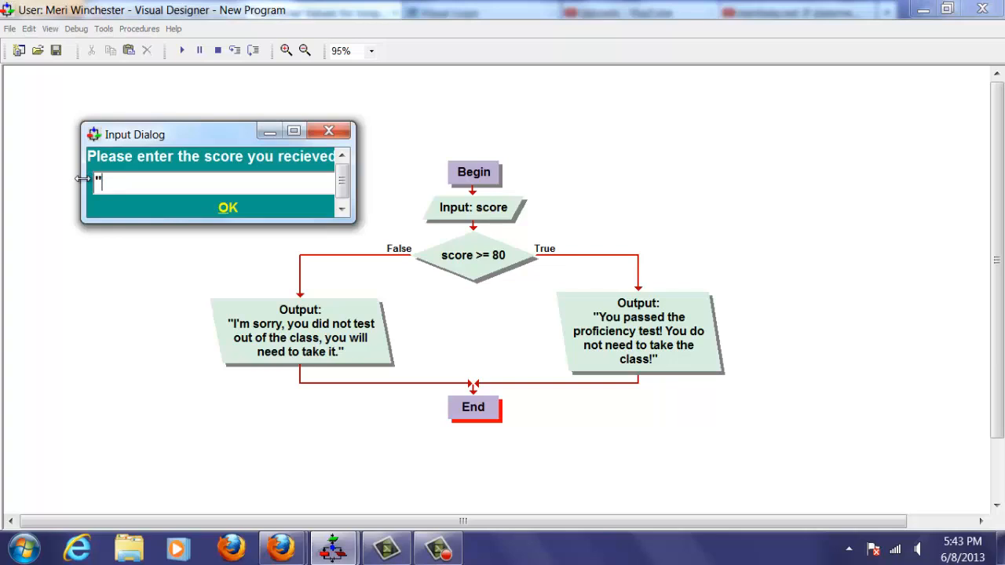
pyautogui.write('fred"')
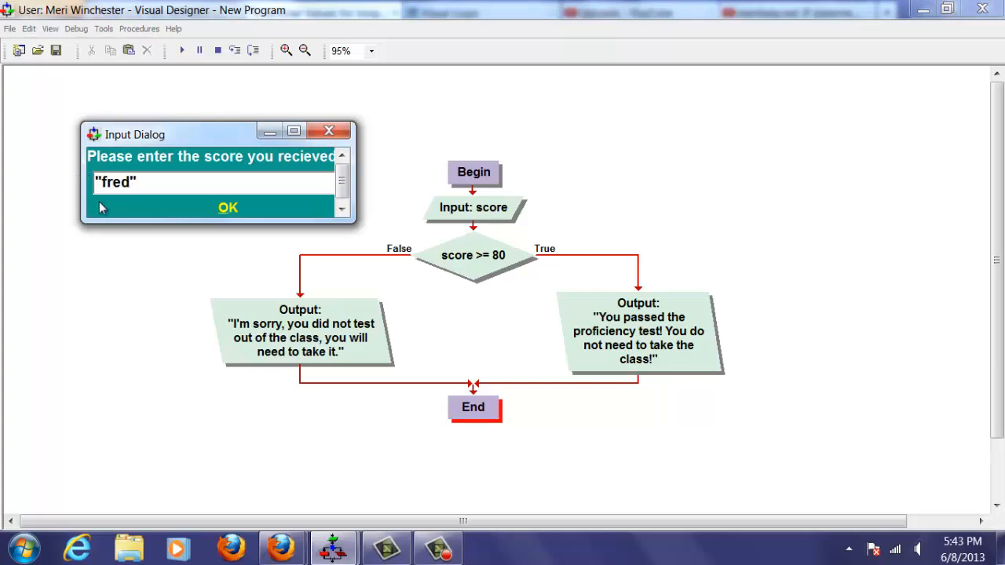
pyautogui.click(227, 207)
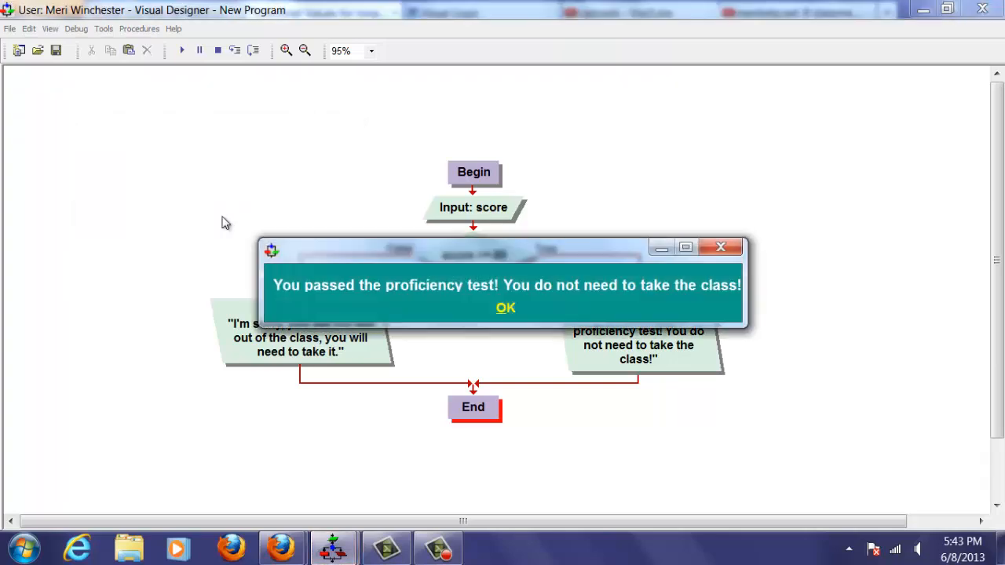
pyautogui.moveTo(490, 281)
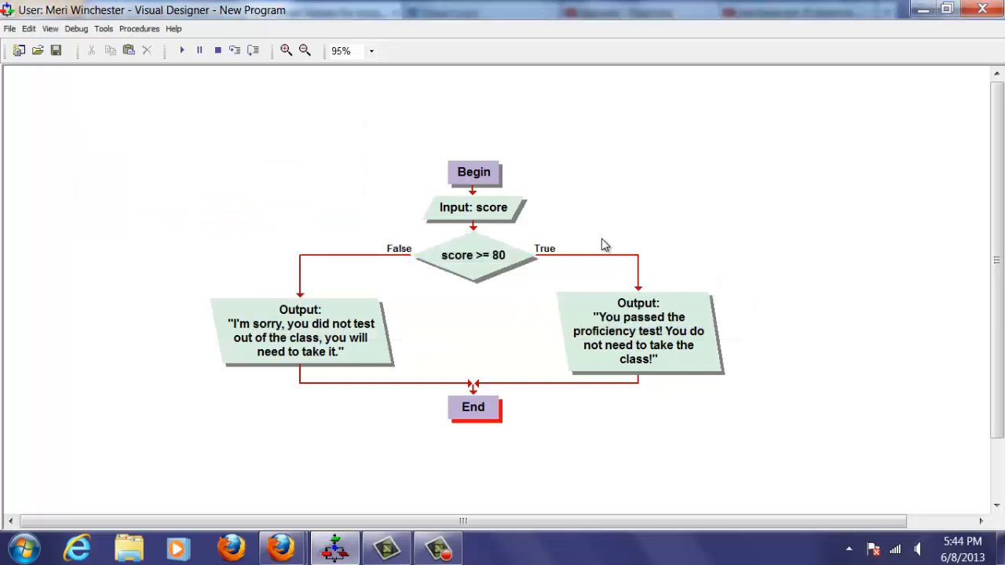
pyautogui.moveTo(584, 291)
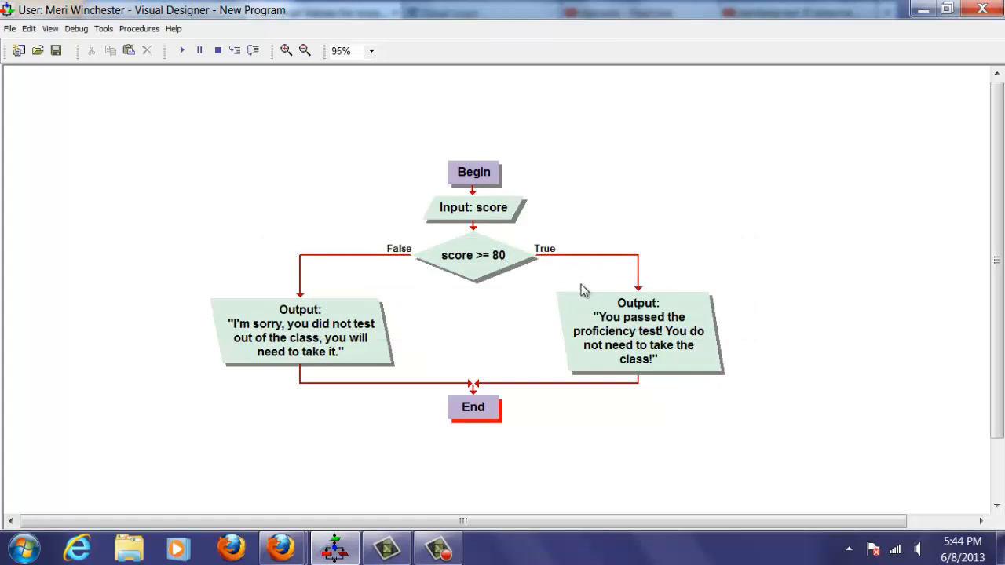
pyautogui.moveTo(493, 239)
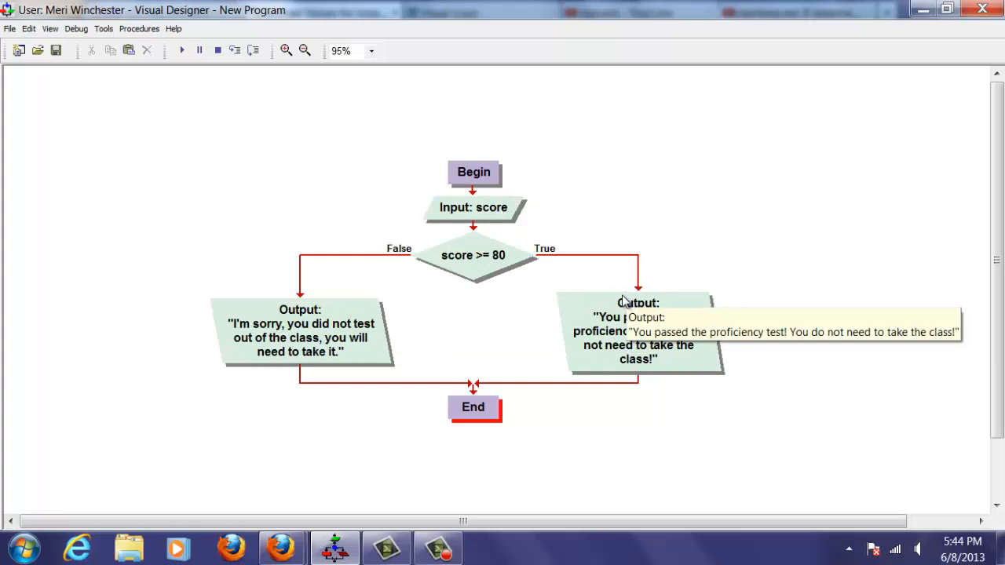
pyautogui.moveTo(662, 249)
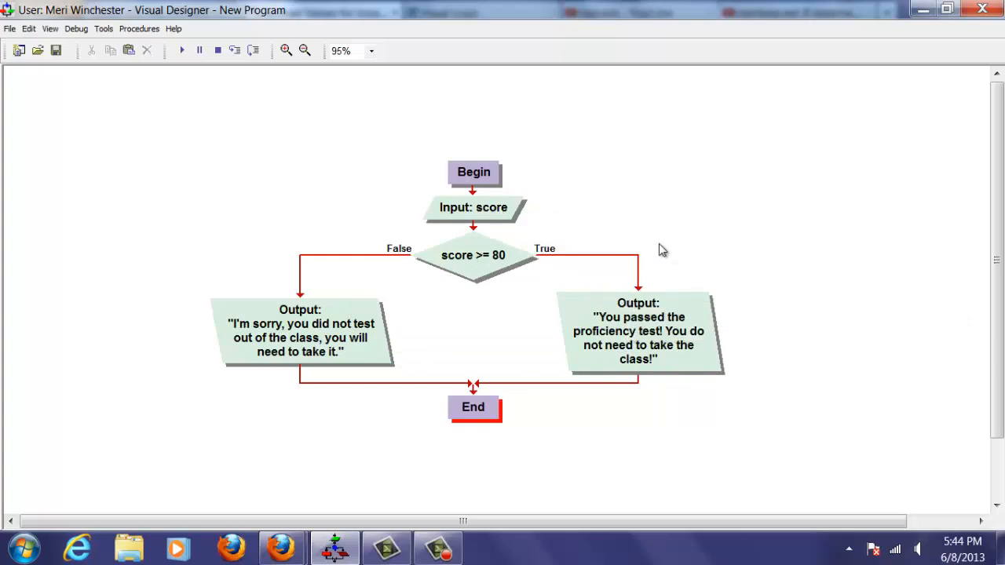
pyautogui.moveTo(400, 360)
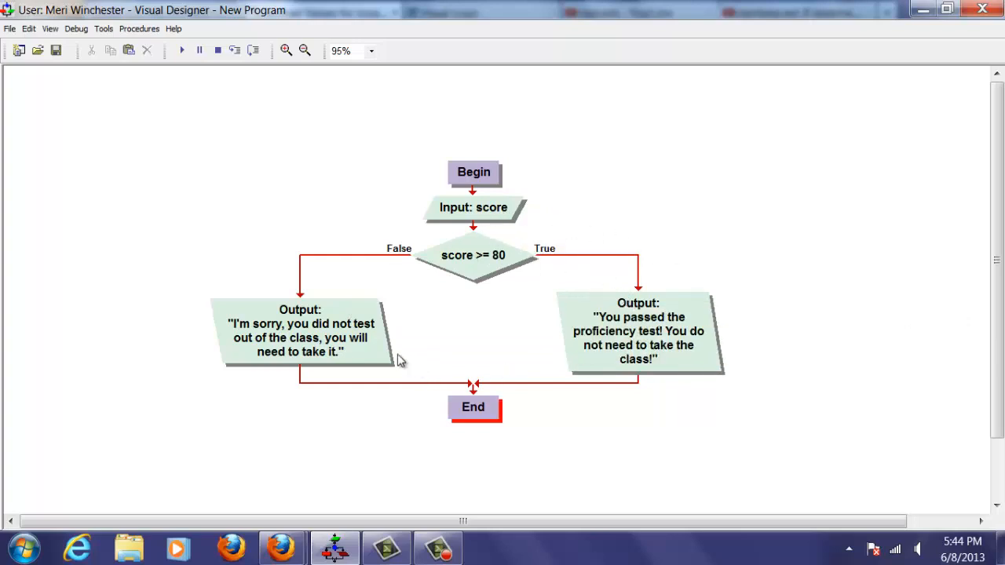
pyautogui.moveTo(393, 212)
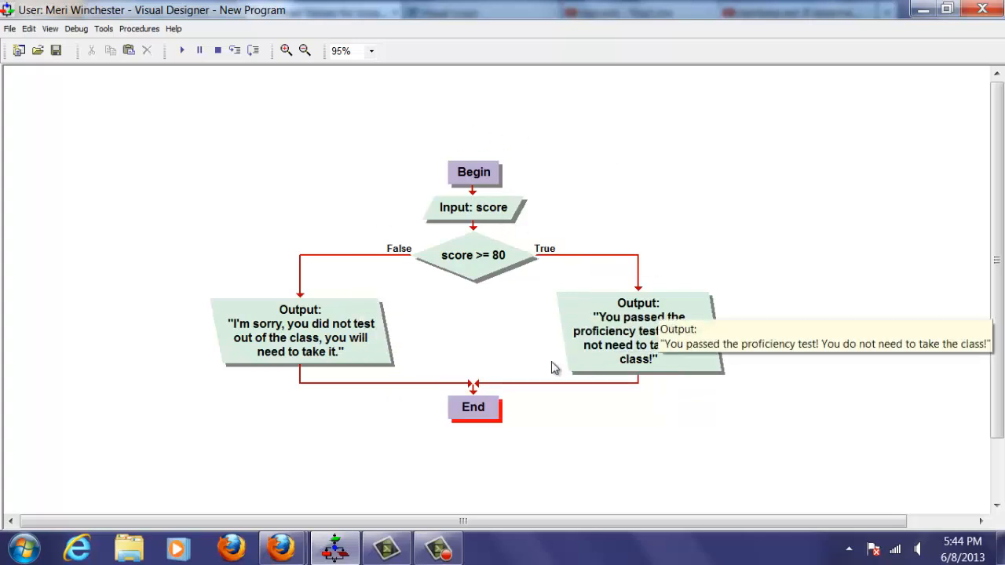
pyautogui.moveTo(498, 353)
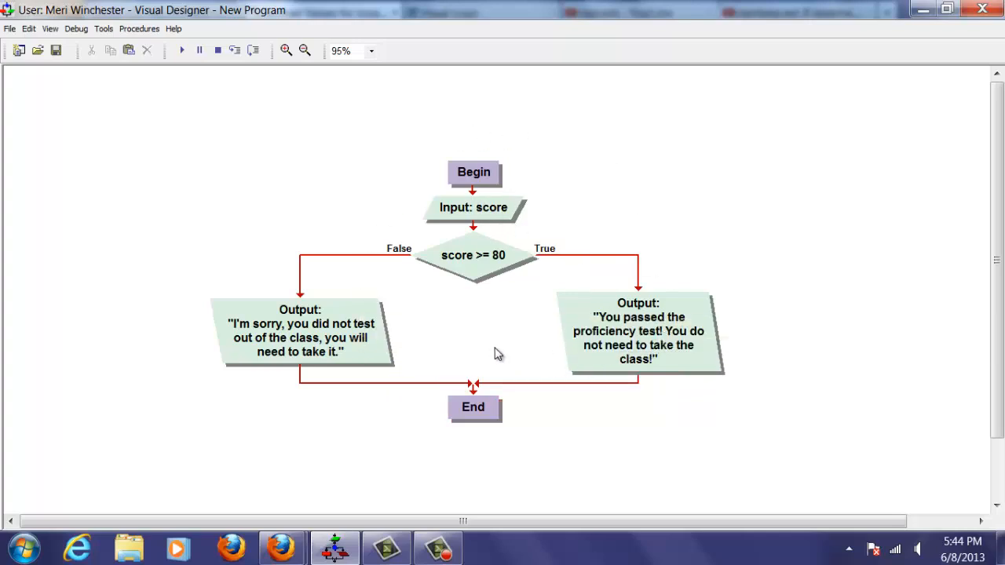